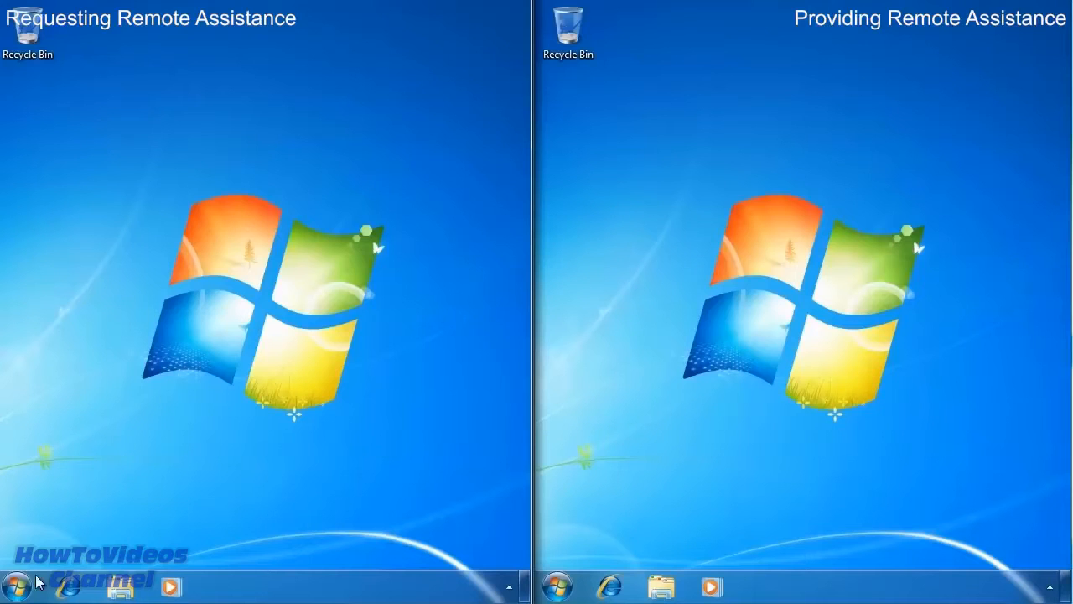
Open Control Panel from the Start menu and go to the System and Security page
left_click(12, 586)
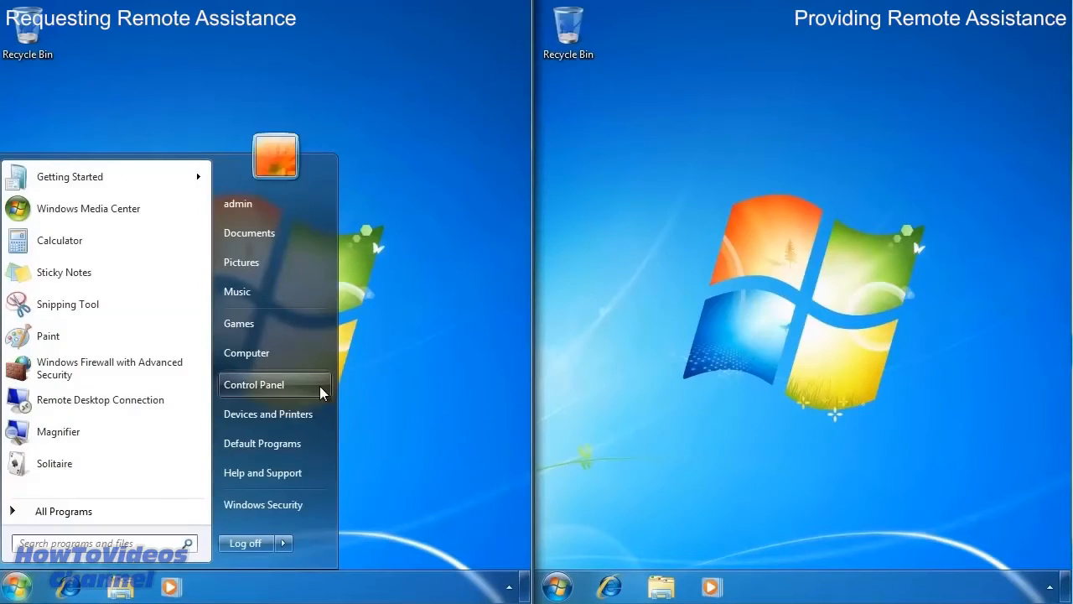
left_click(254, 384)
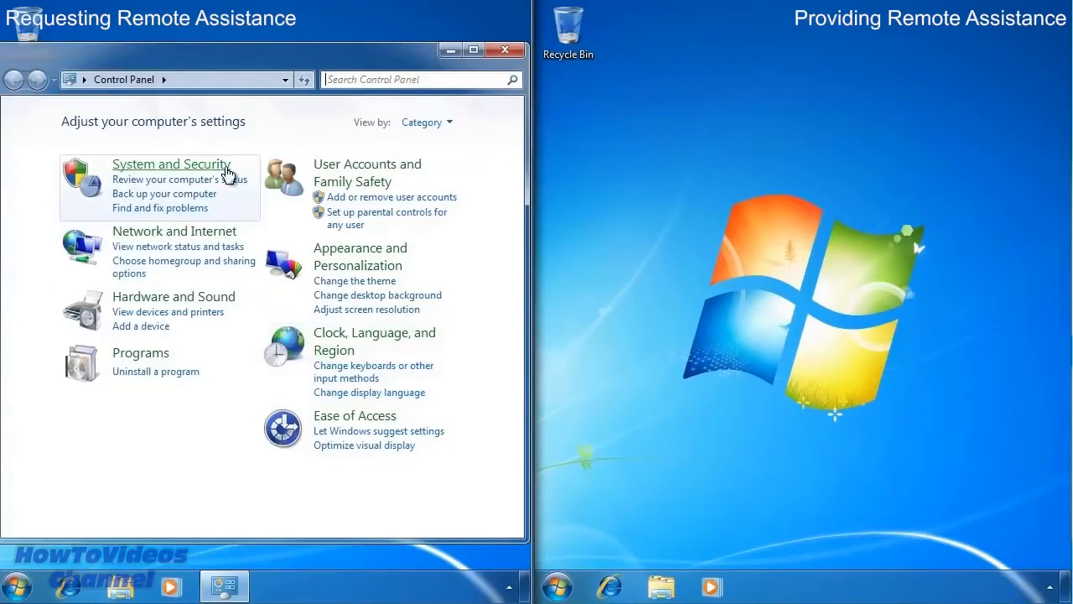
left_click(171, 163)
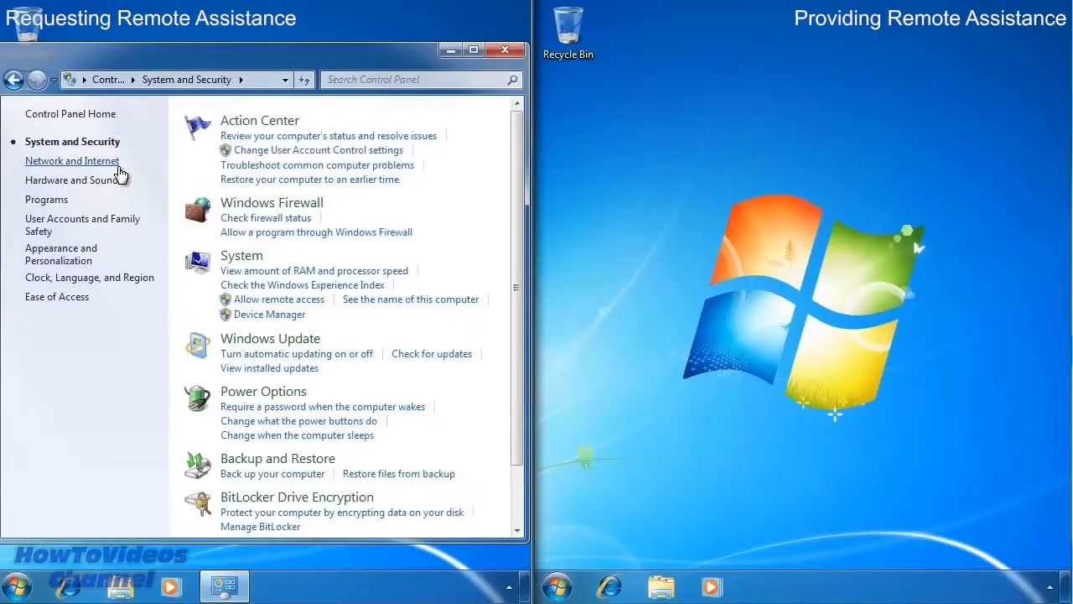
mouse_move(72, 160)
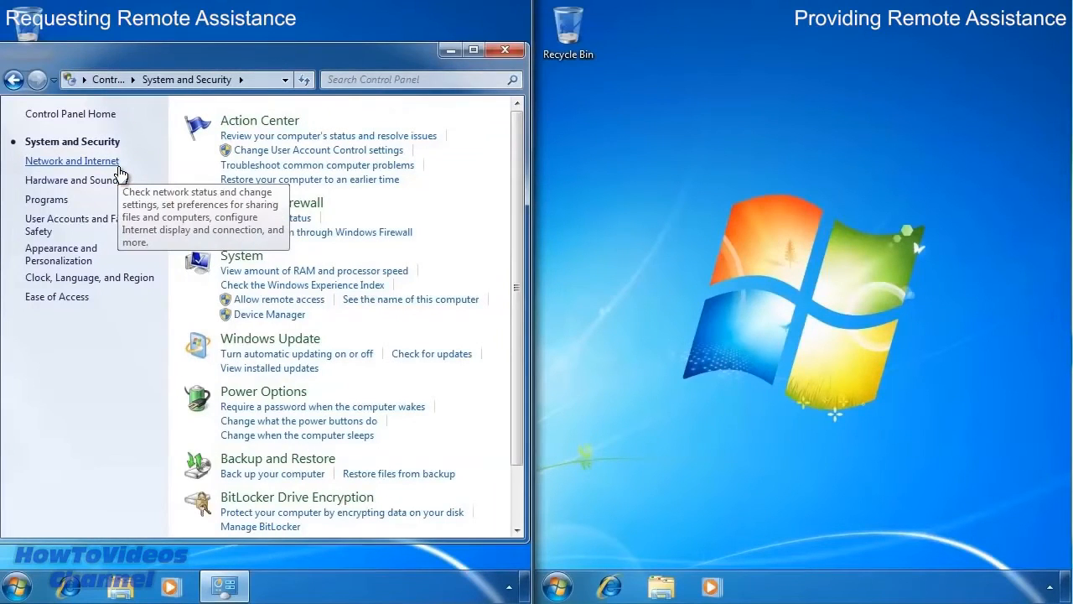
mouse_move(278, 300)
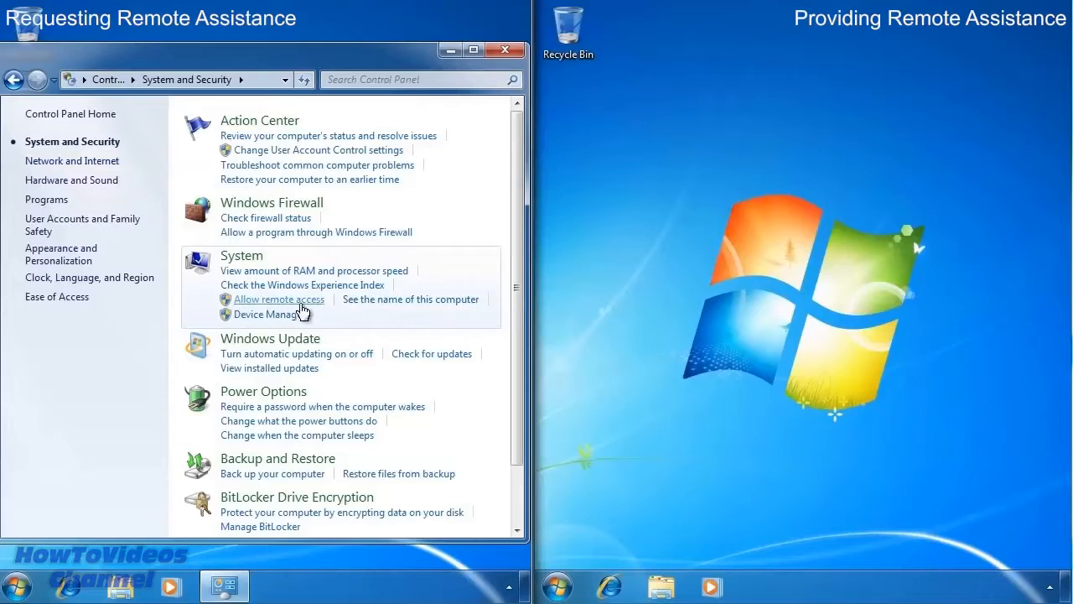
Enable 'Allow Remote Assistance connections to this computer' and bring up its Advanced limits
left_click(278, 299)
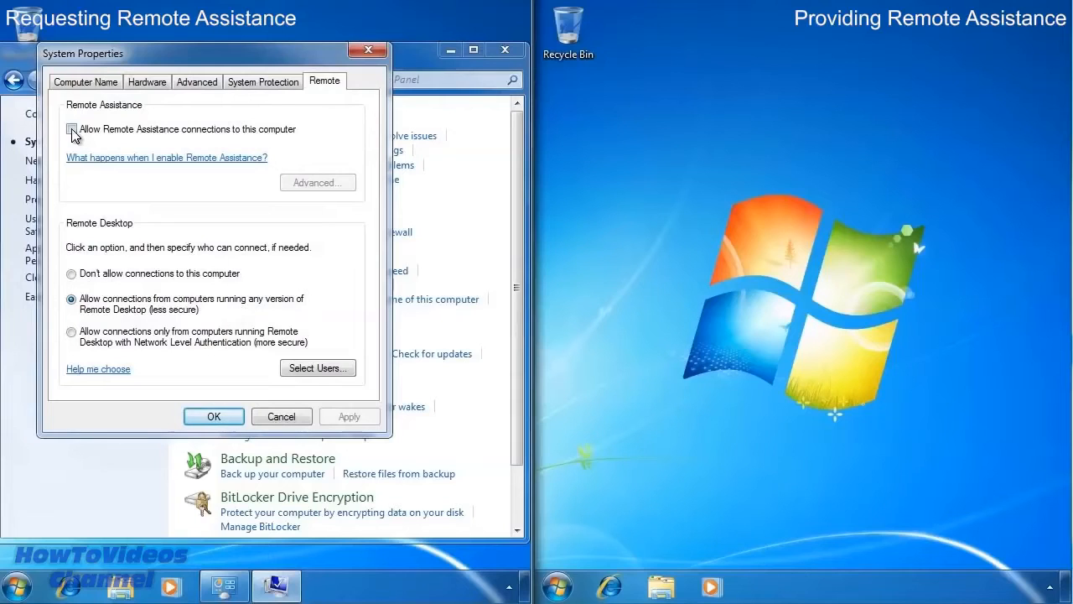
left_click(71, 129)
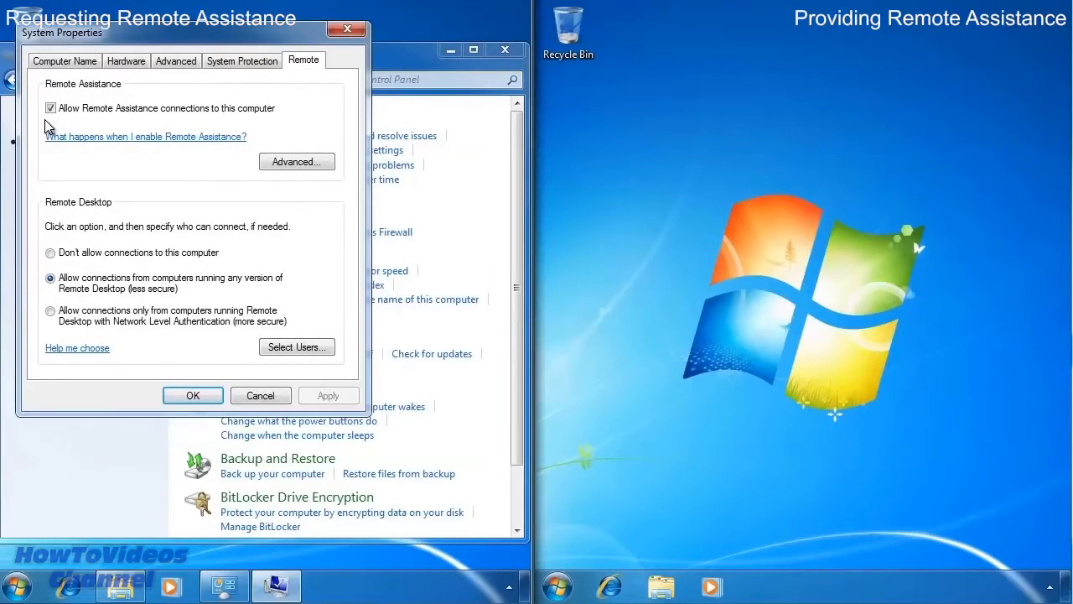
left_click(297, 161)
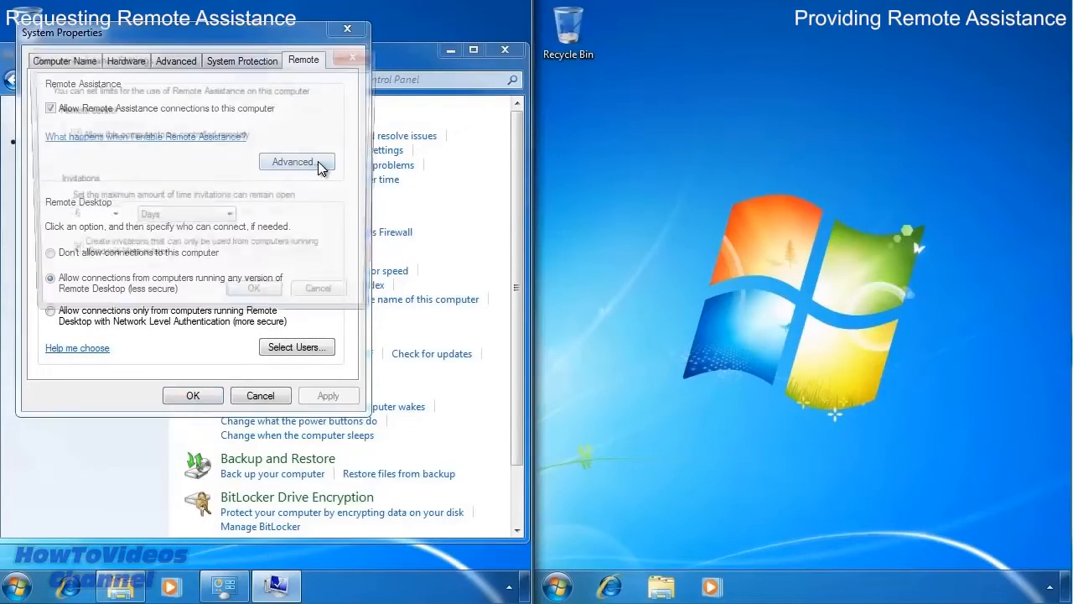
Set the Remote Assistance invitation duration to 6 Minutes
left_click(296, 161)
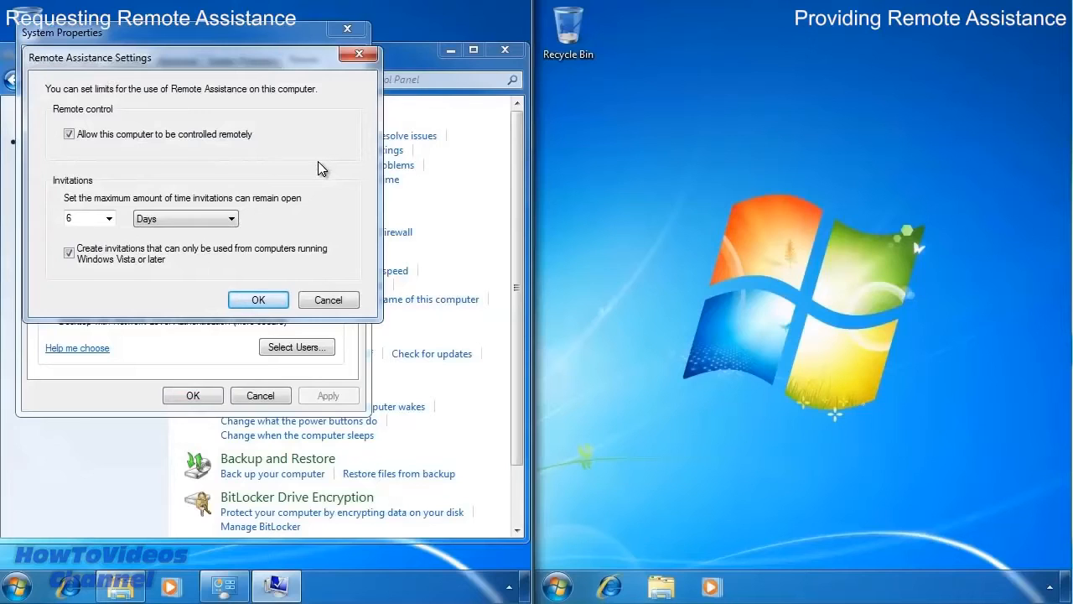
mouse_move(217, 156)
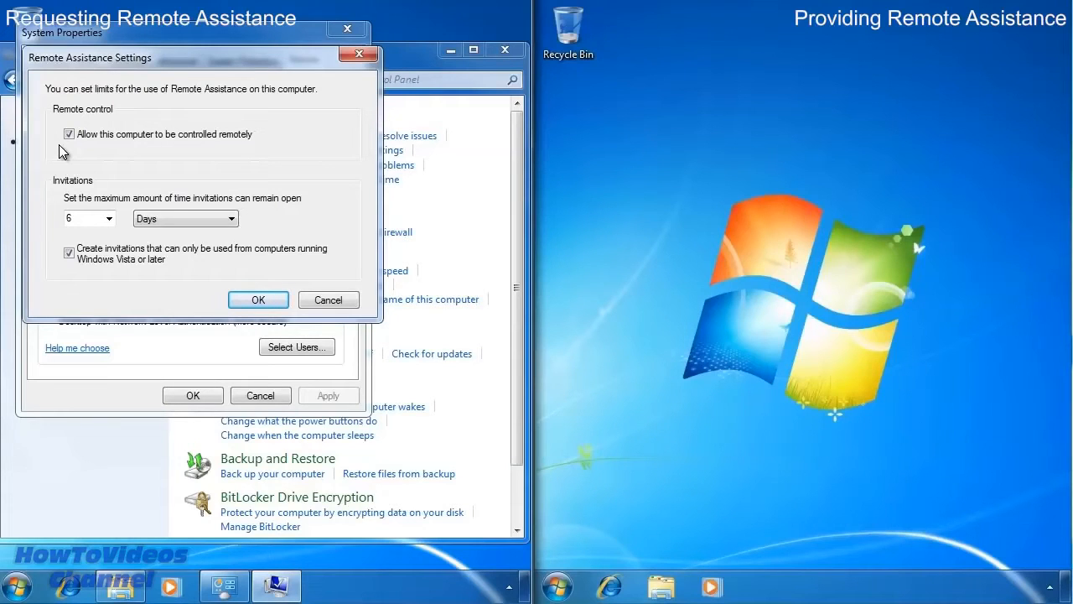
left_click(108, 218)
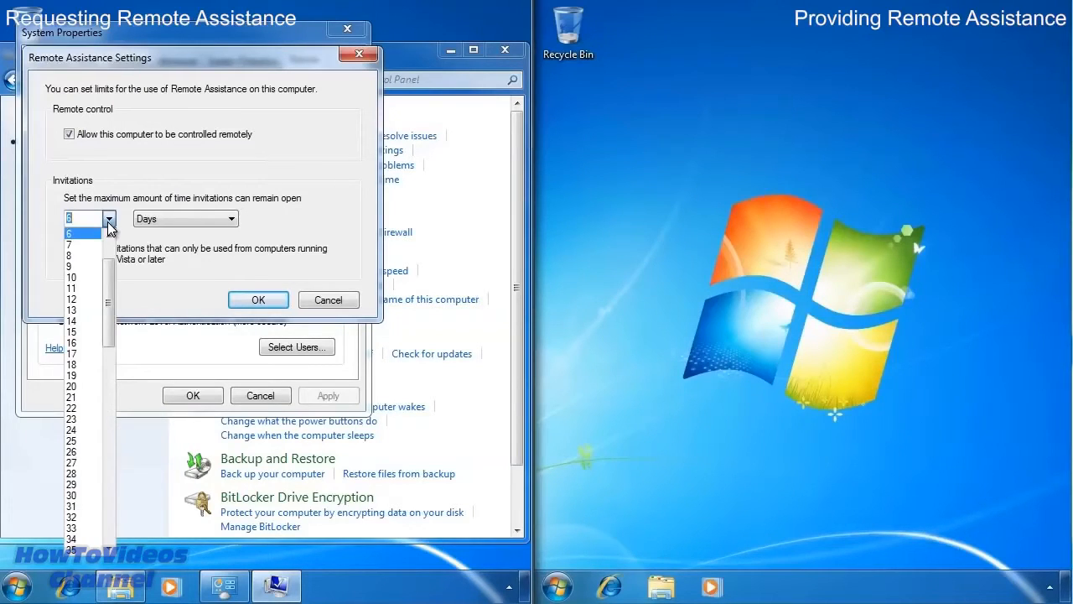
left_click(232, 218)
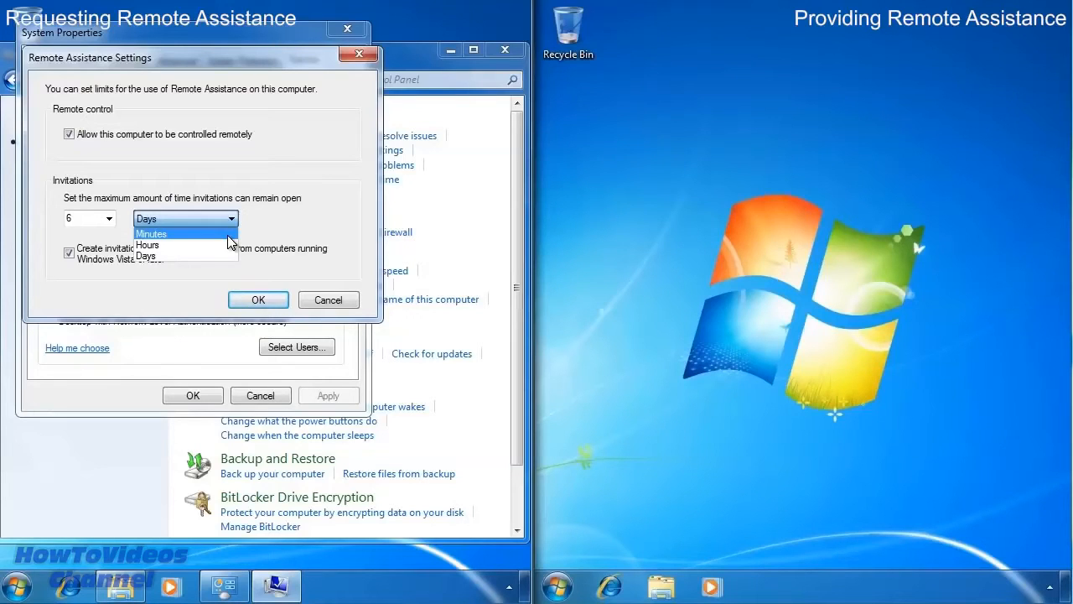
left_click(151, 233)
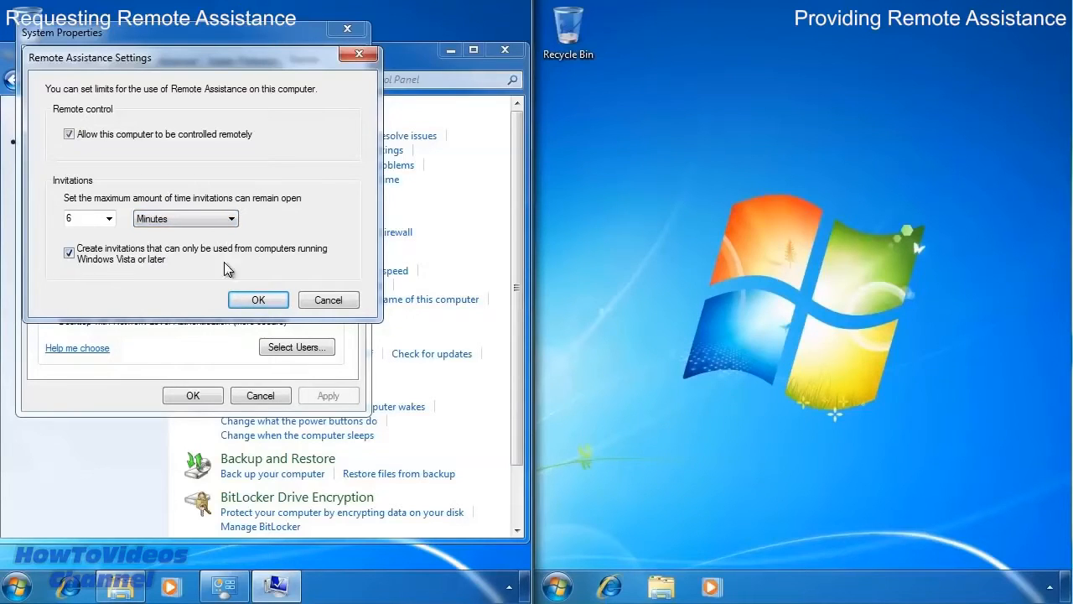
left_click(68, 252)
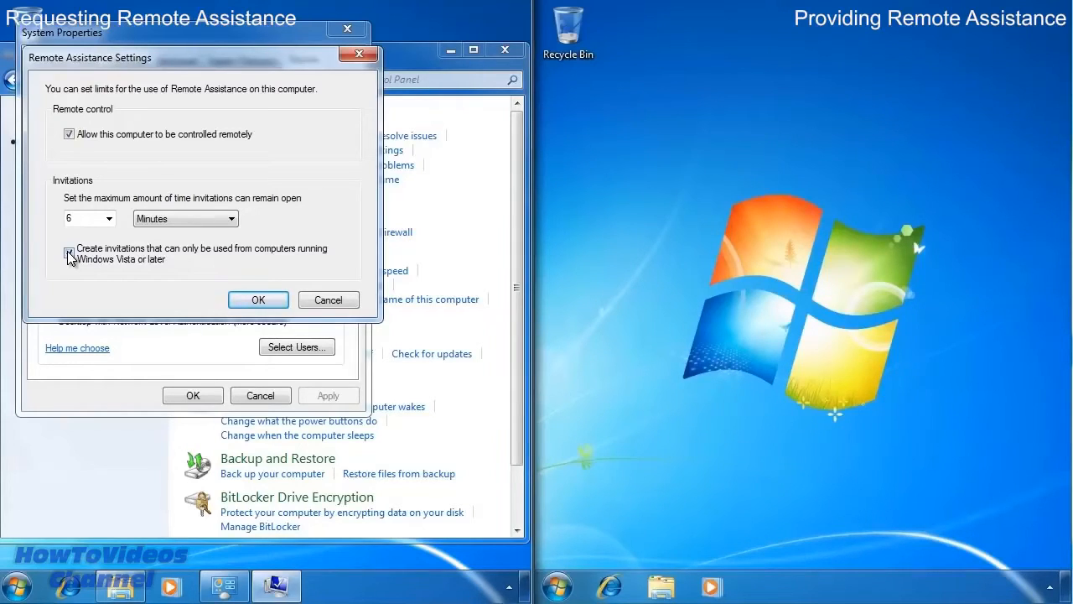
left_click(68, 252)
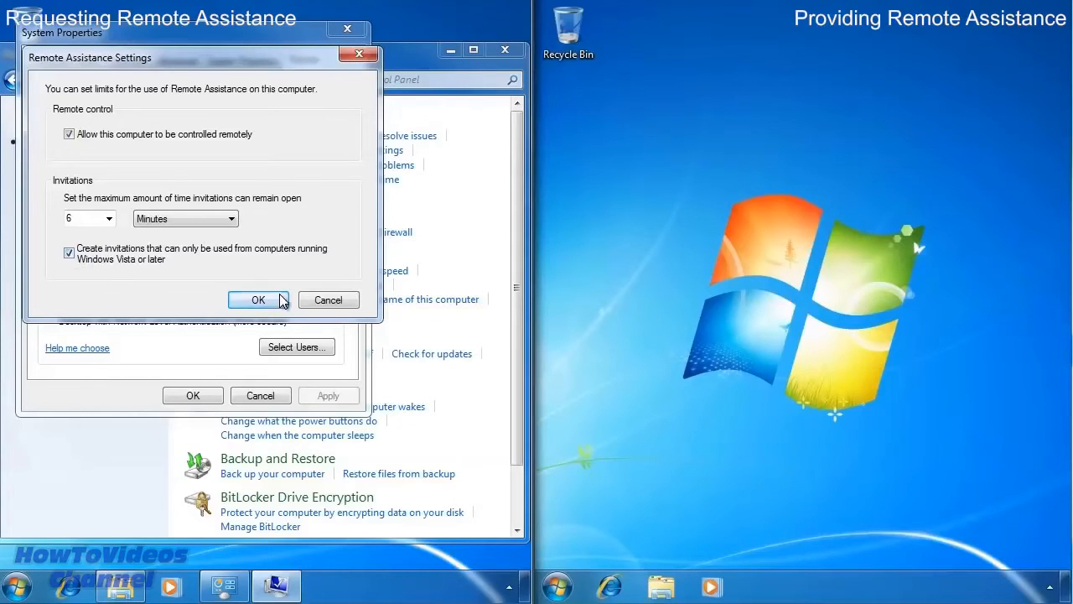
Confirm the Remote Assistance and System Properties changes, then close Control Panel
left_click(259, 301)
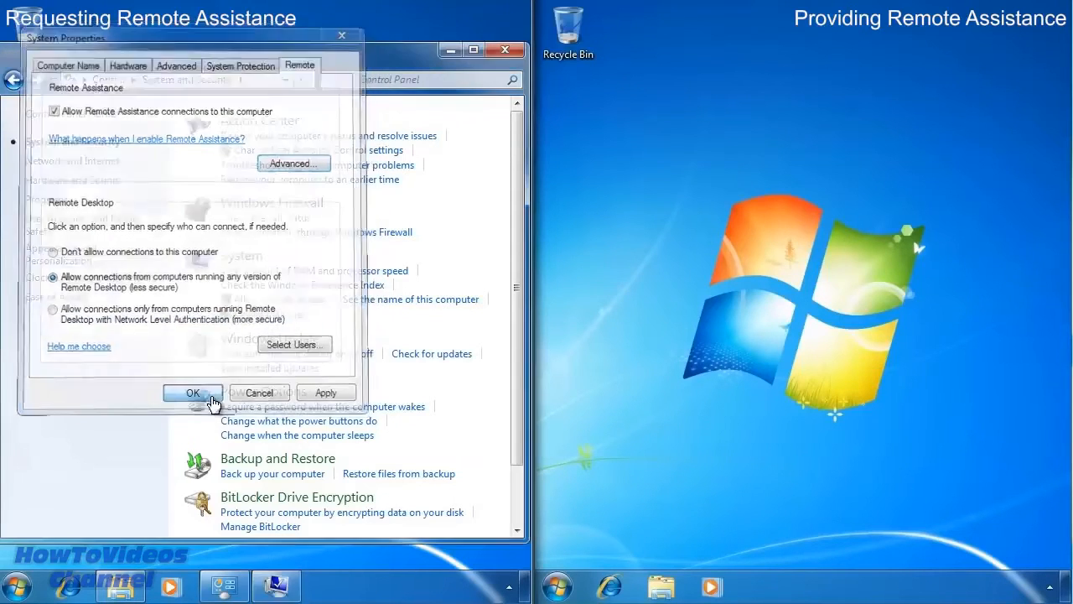
left_click(192, 392)
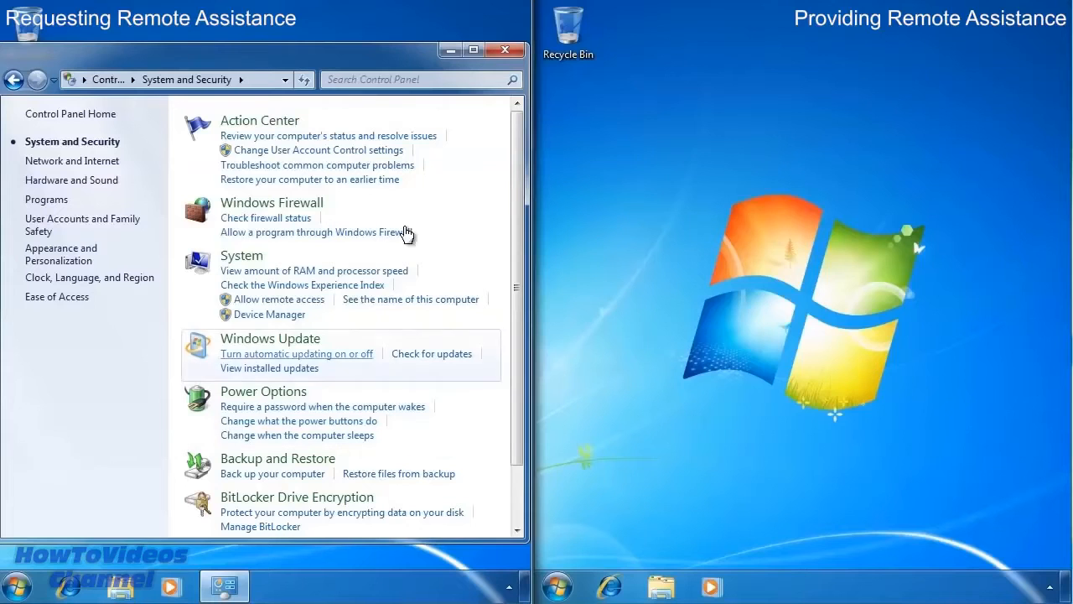
left_click(504, 49)
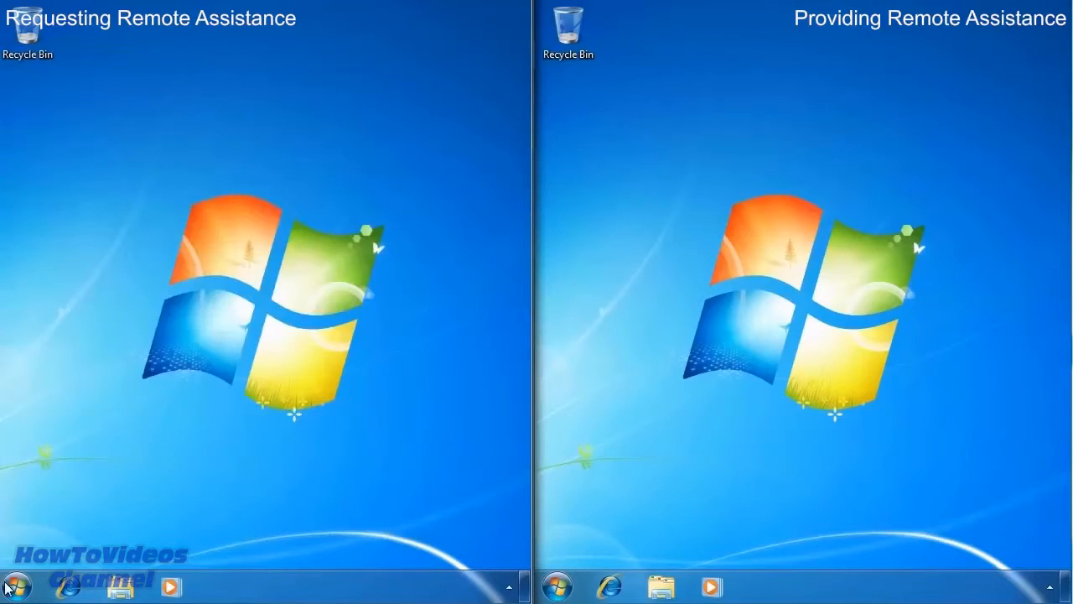
Launch Windows Remote Assistance via a 'remote' search and choose to invite a trusted helper
type("remote")
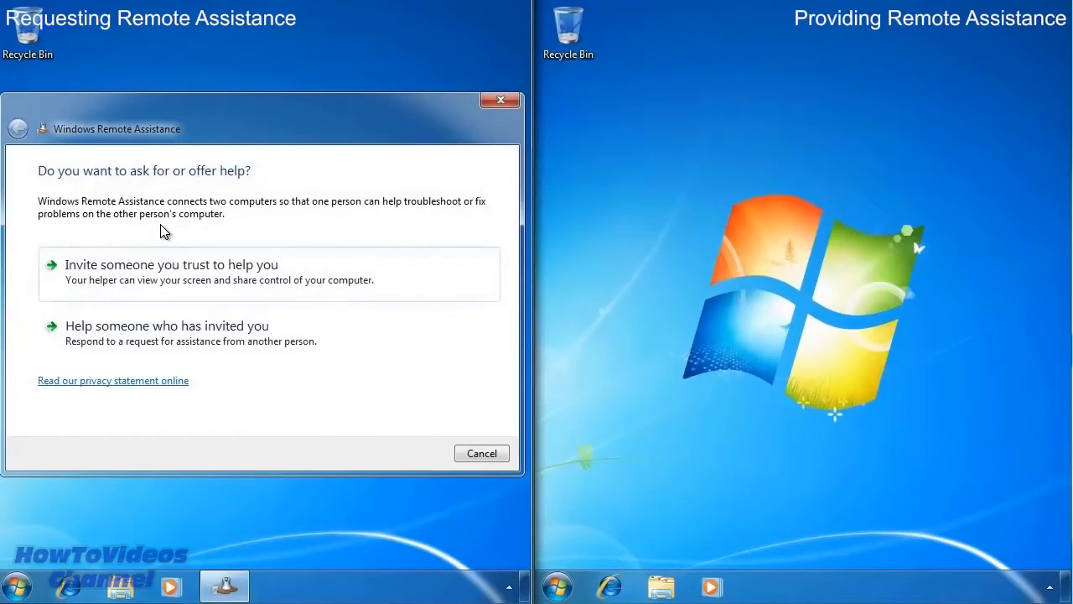
mouse_move(69, 283)
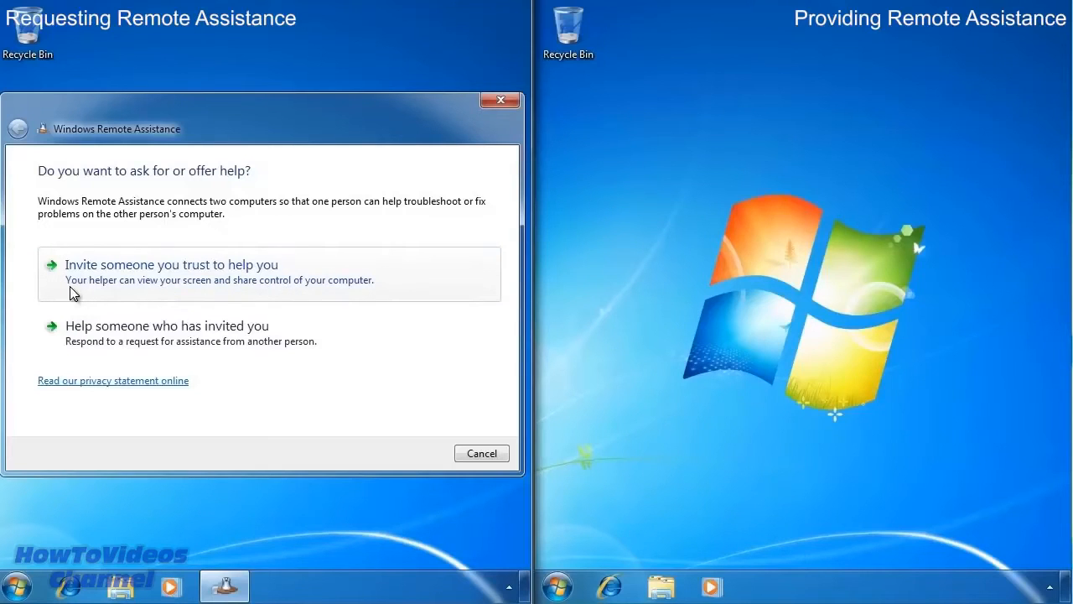
left_click(172, 265)
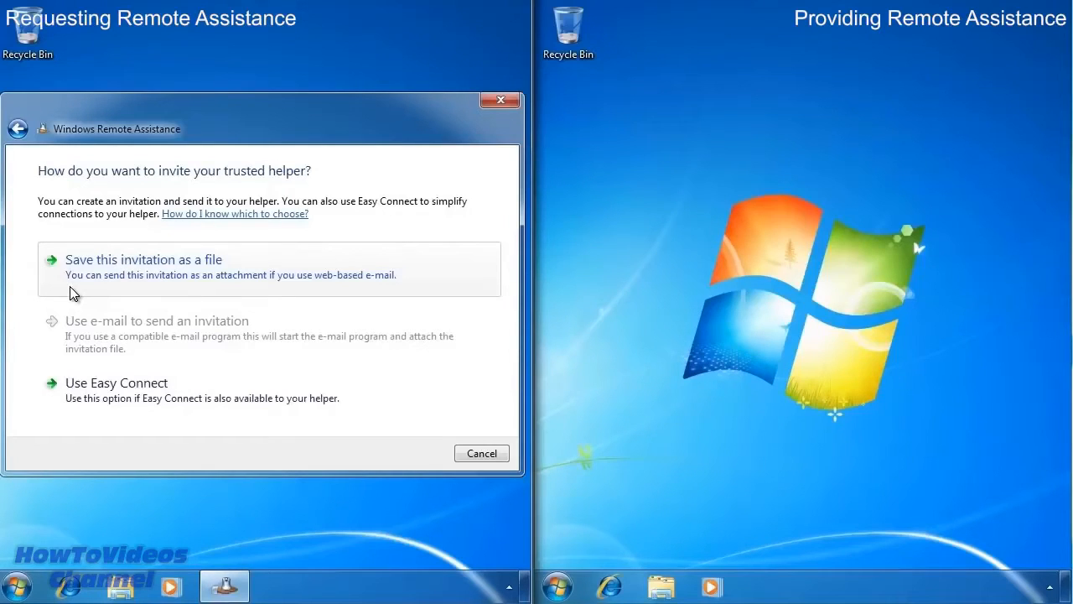
mouse_move(193, 298)
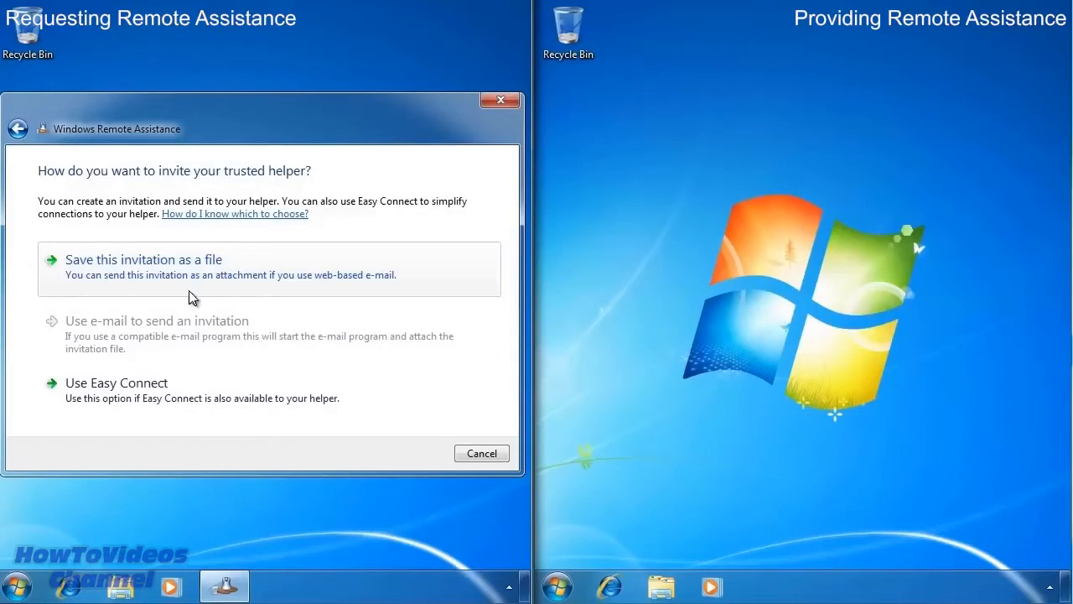
mouse_move(84, 295)
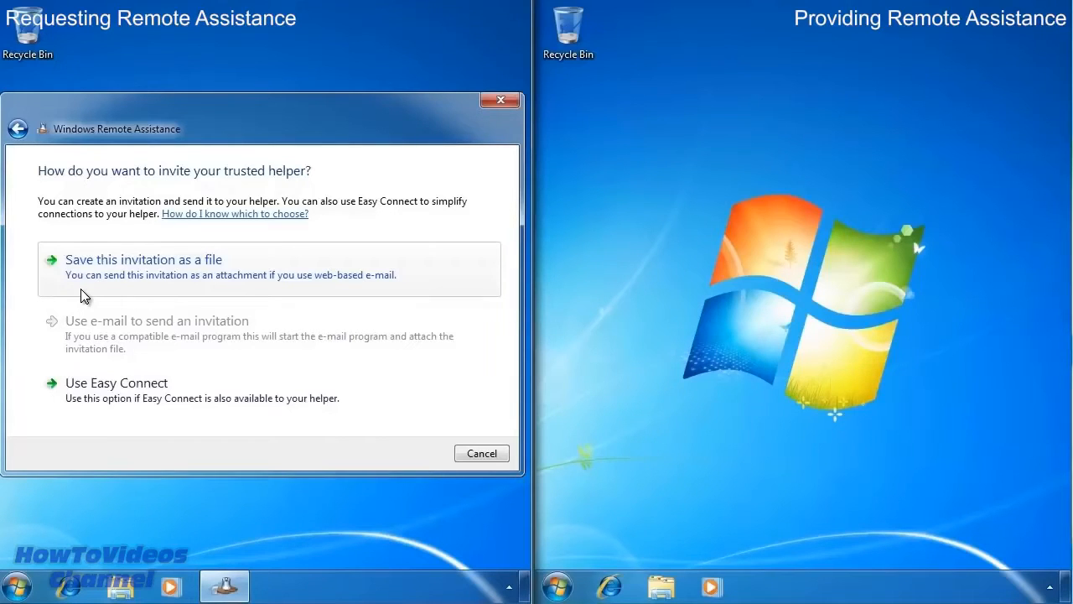
mouse_move(53, 347)
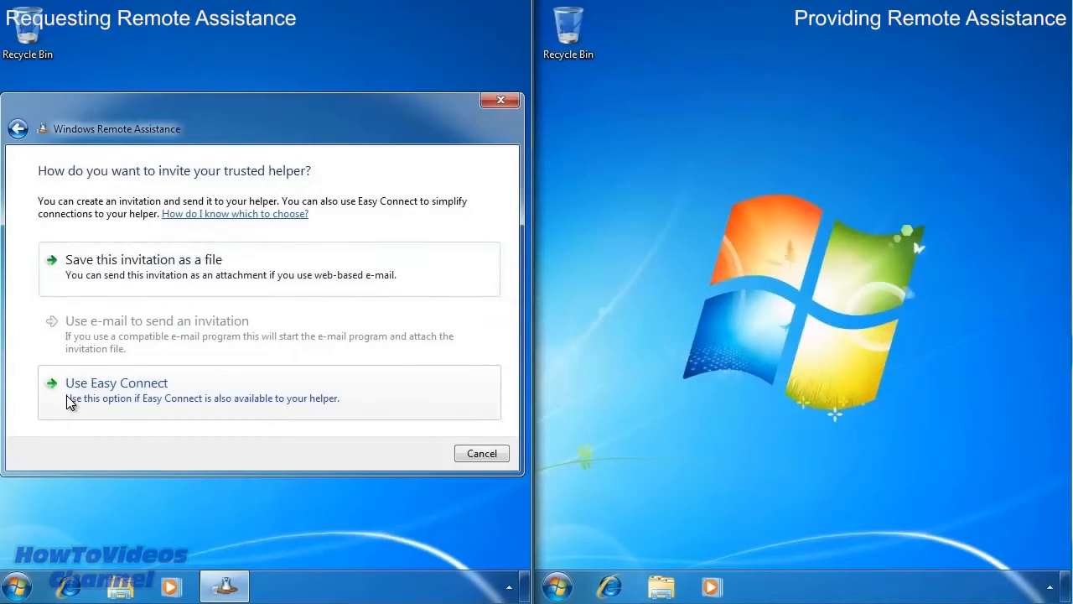
mouse_move(147, 313)
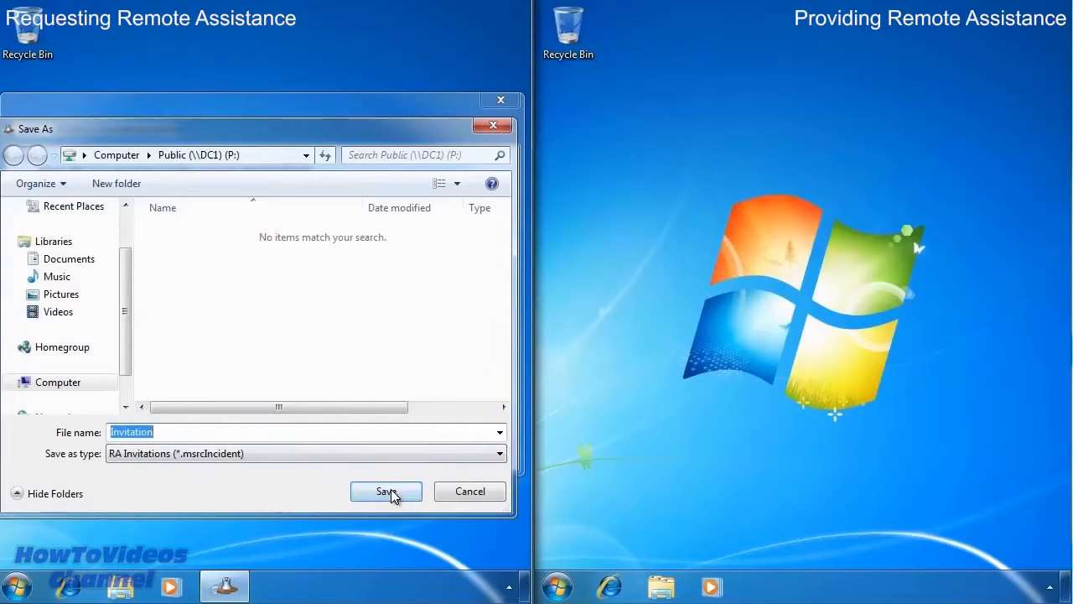
left_click(385, 491)
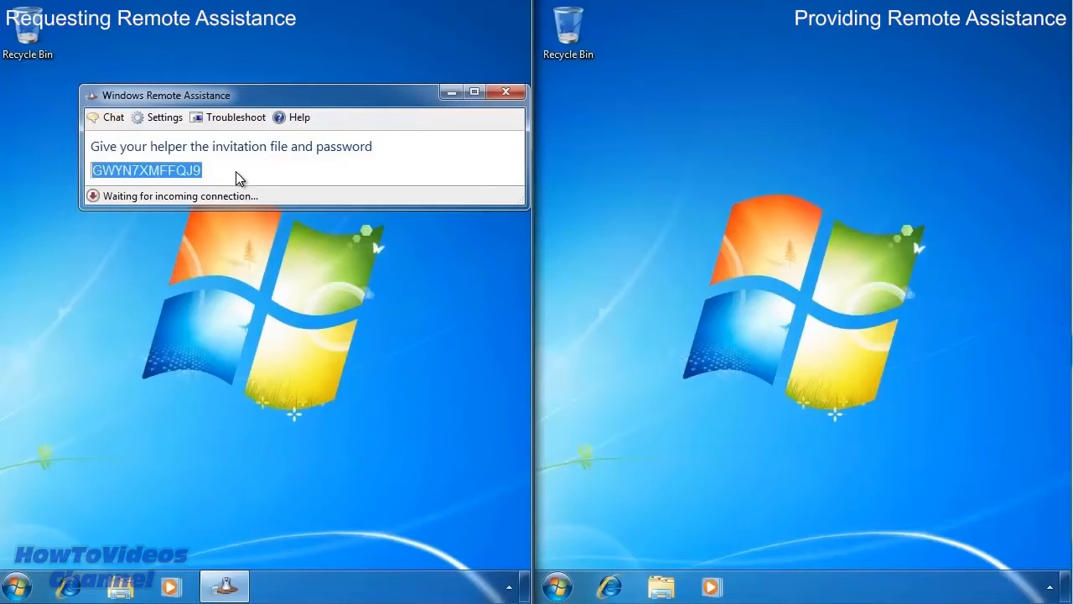
mouse_move(481, 399)
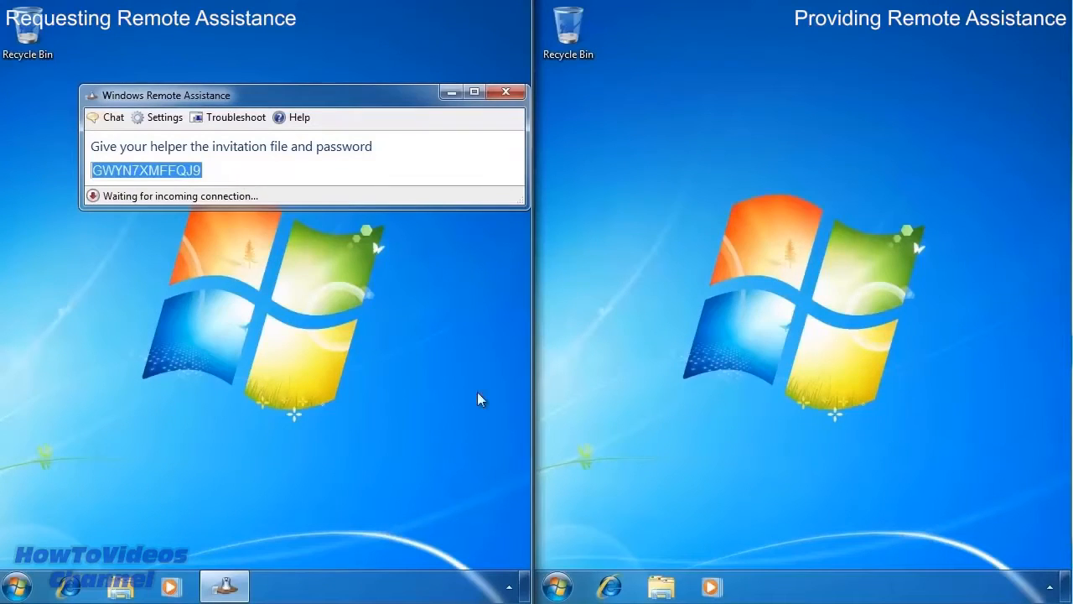
left_click(557, 586)
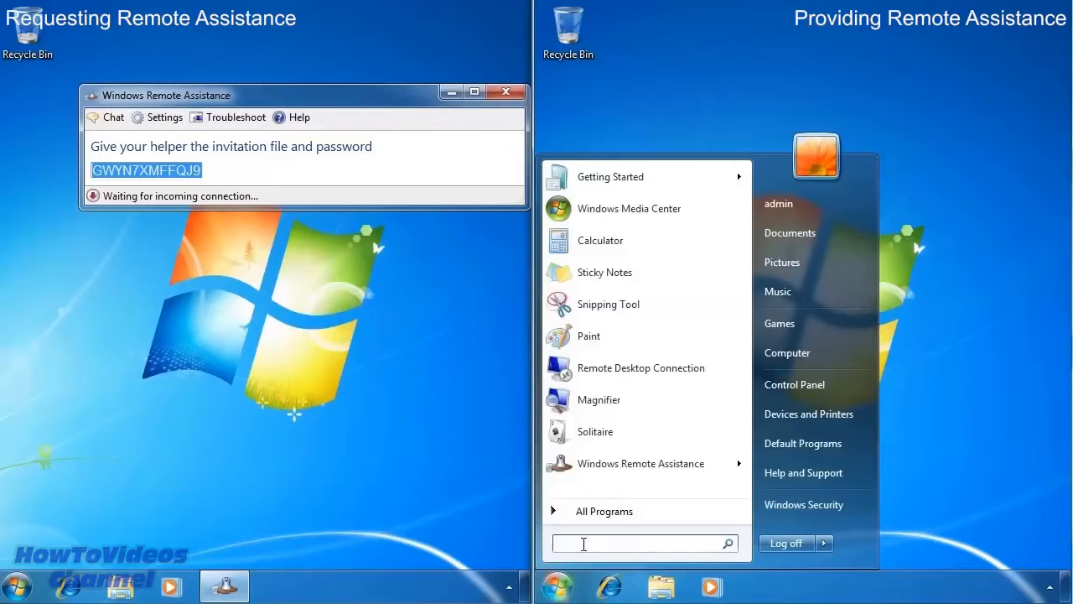
type("remote")
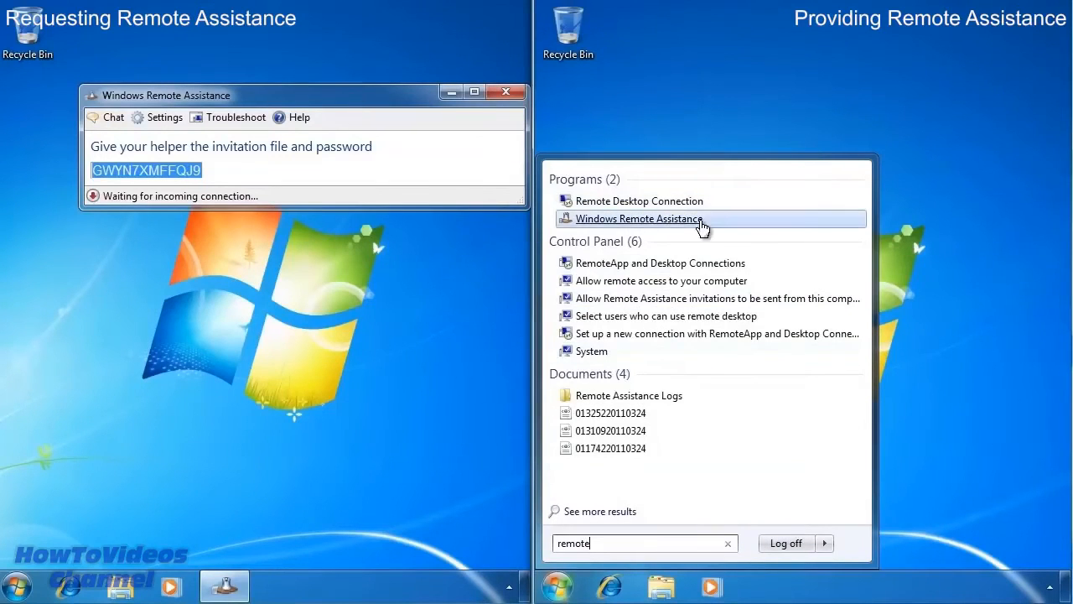
left_click(639, 218)
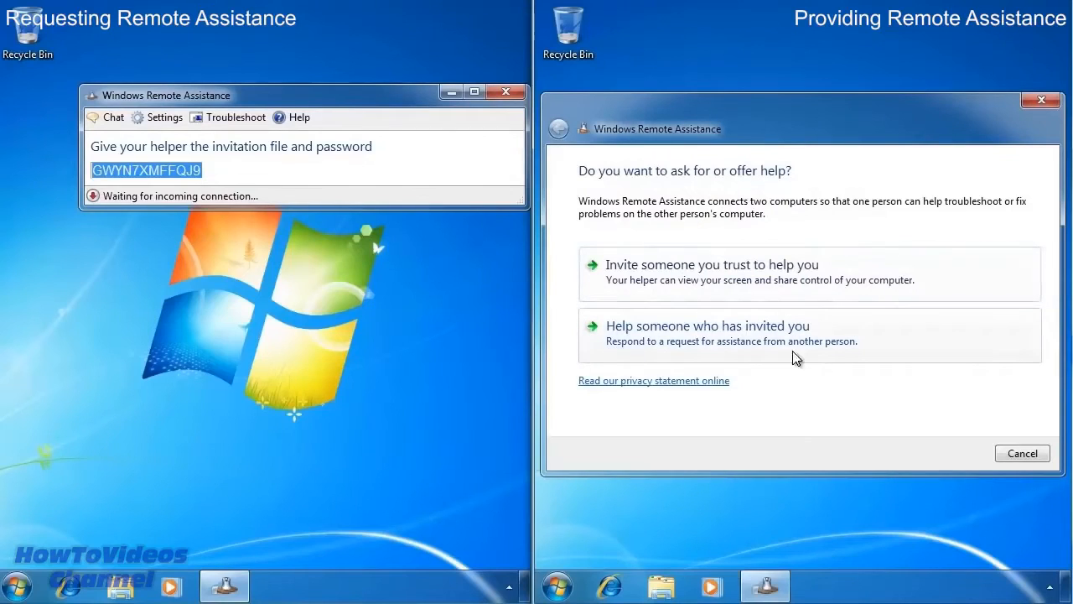
mouse_move(616, 362)
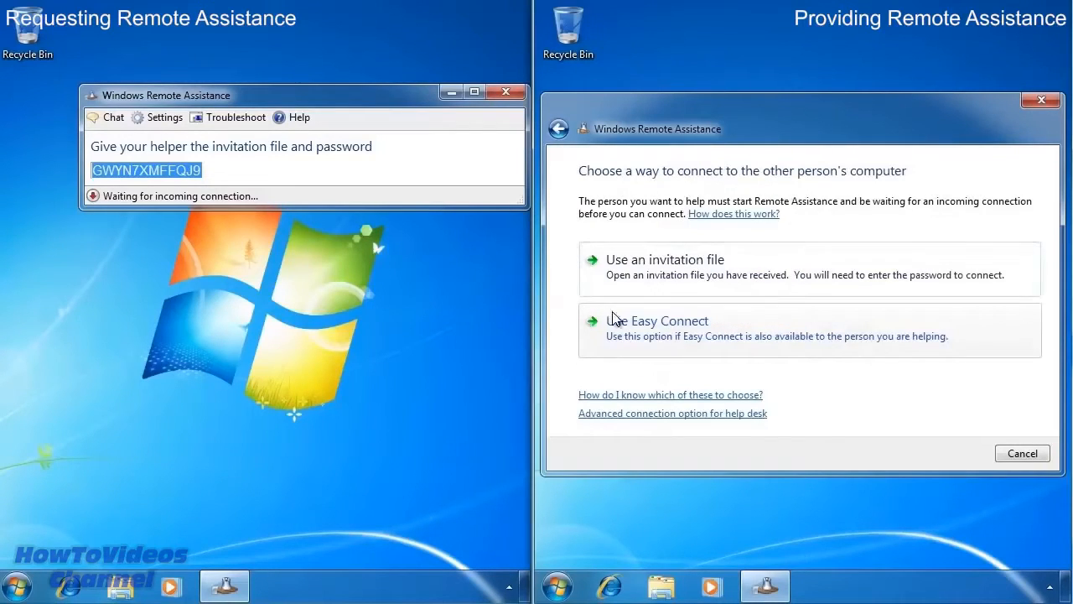
mouse_move(723, 278)
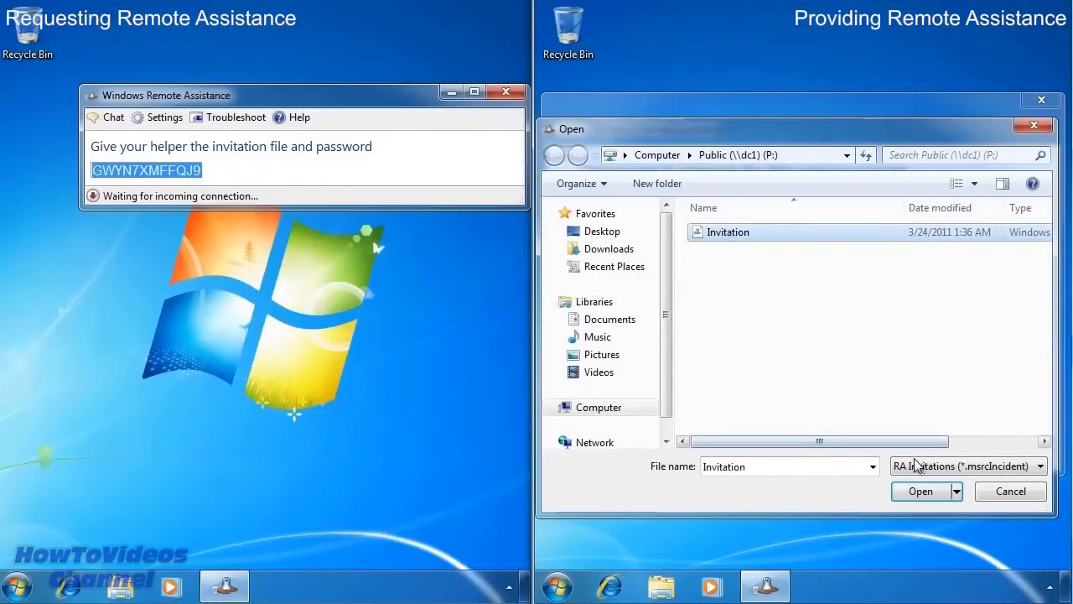
left_click(920, 490)
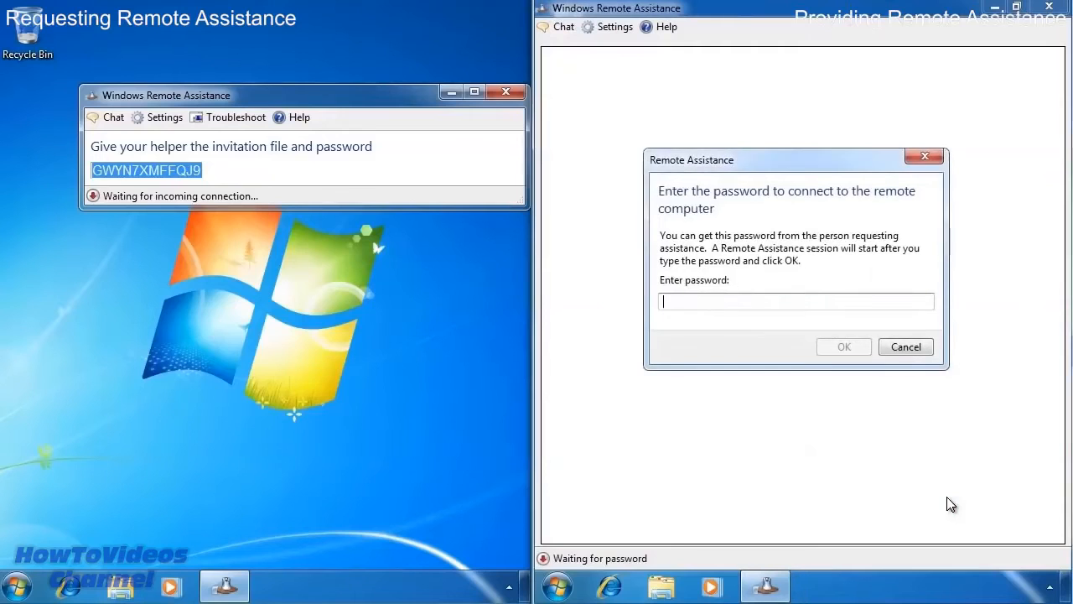
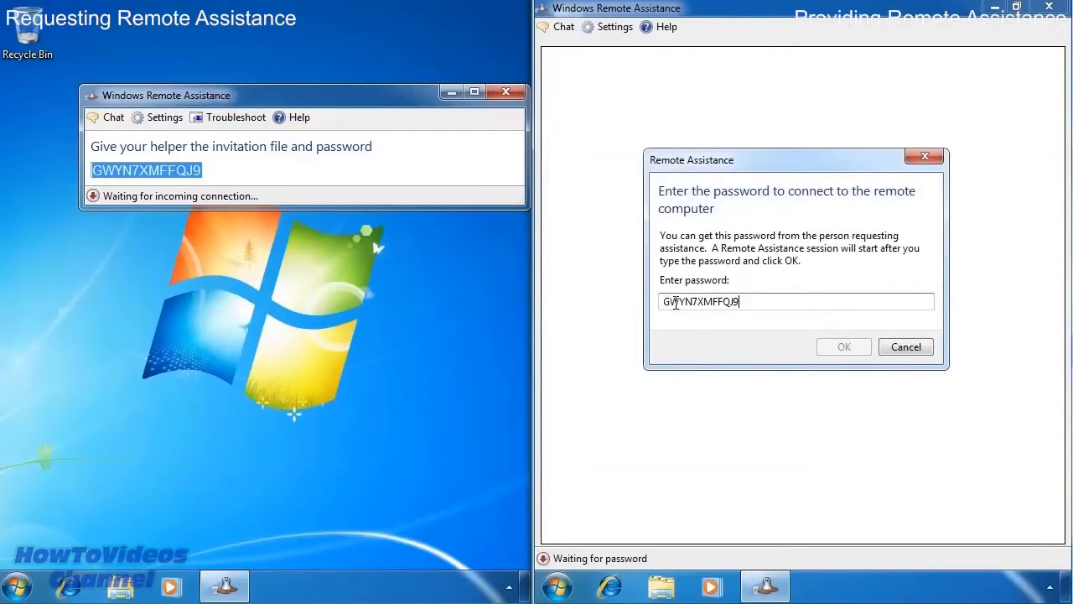
left_click(844, 346)
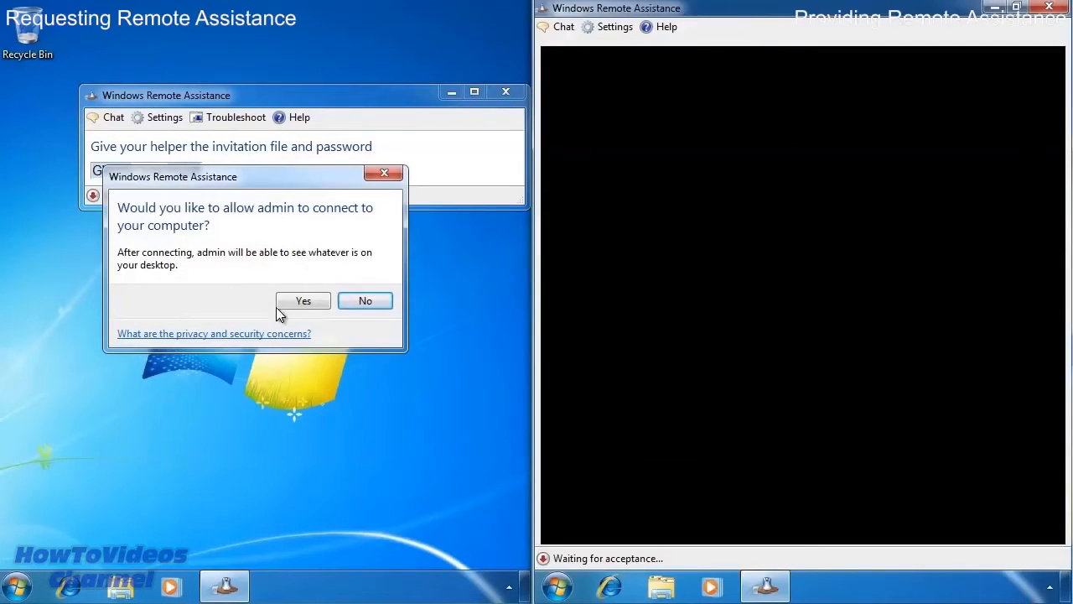
mouse_move(327, 312)
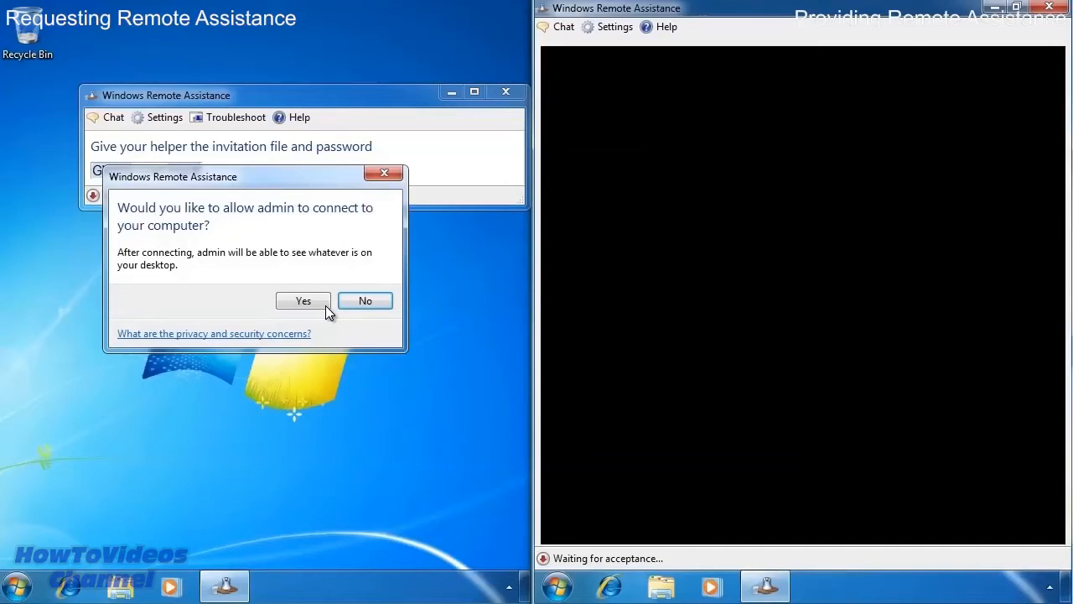
Accept the prompt allowing admin to connect to this computer
left_click(303, 300)
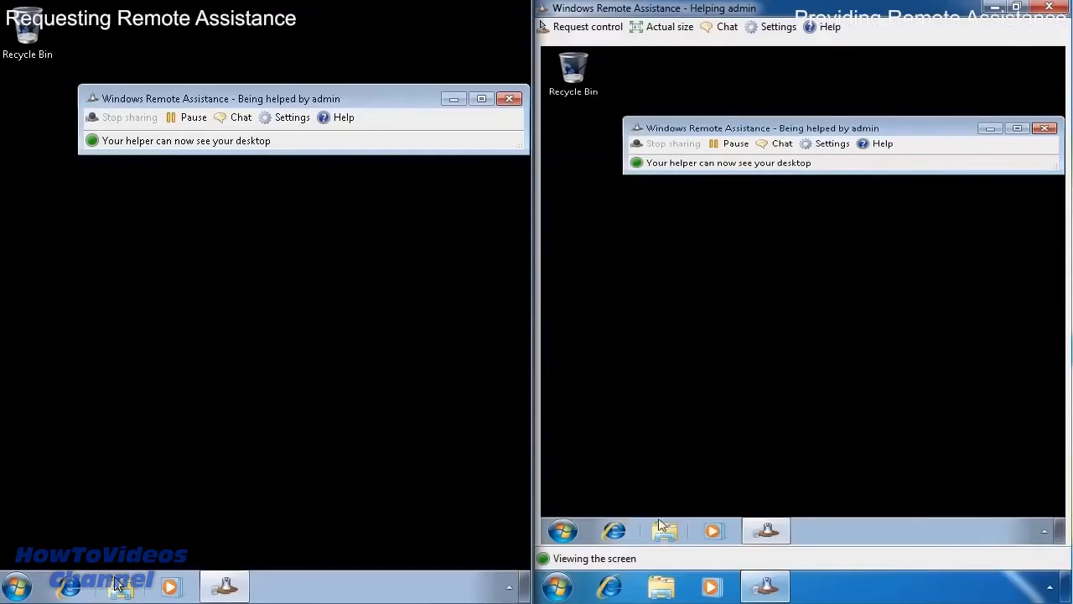
left_click(120, 587)
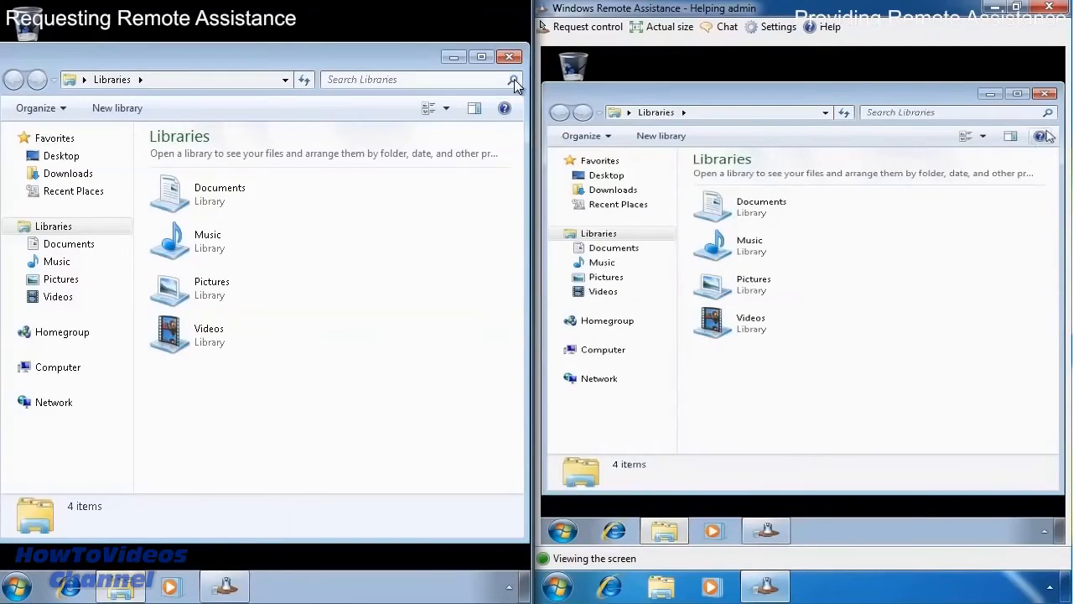
left_click(509, 56)
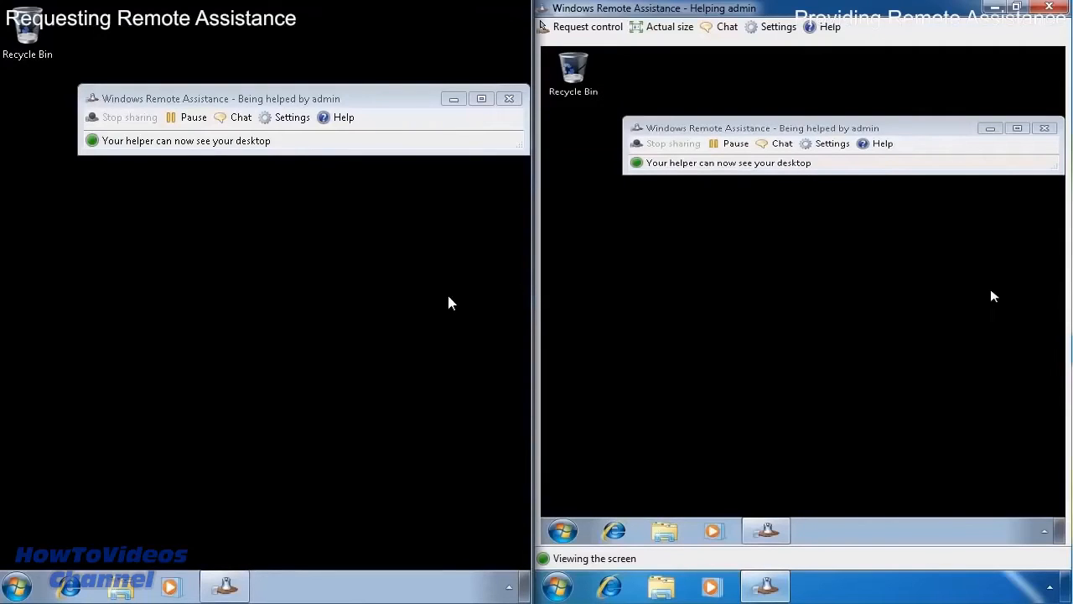
mouse_move(738, 474)
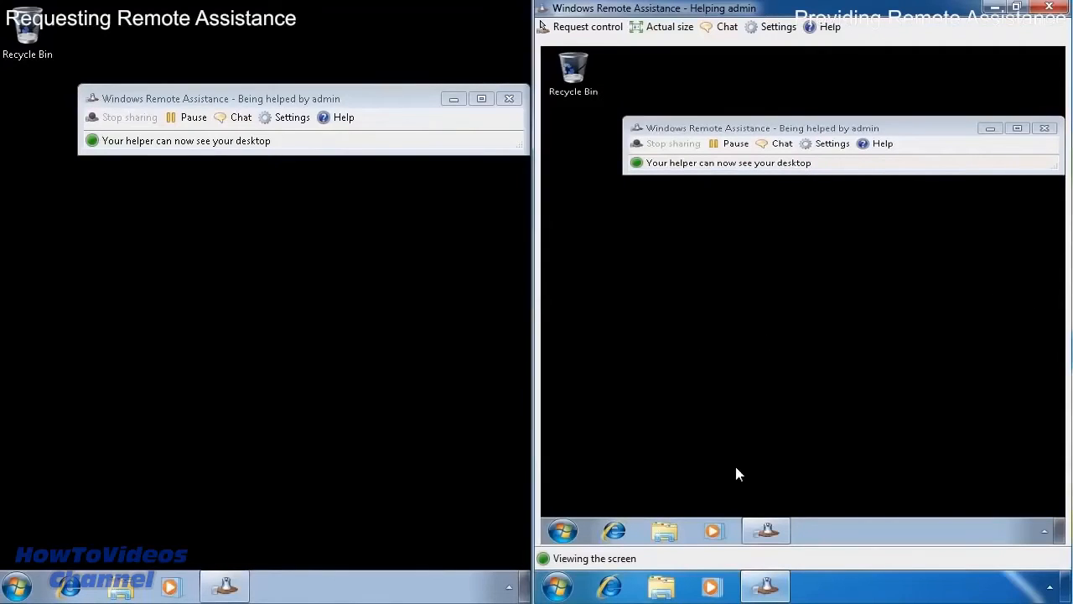
mouse_move(704, 536)
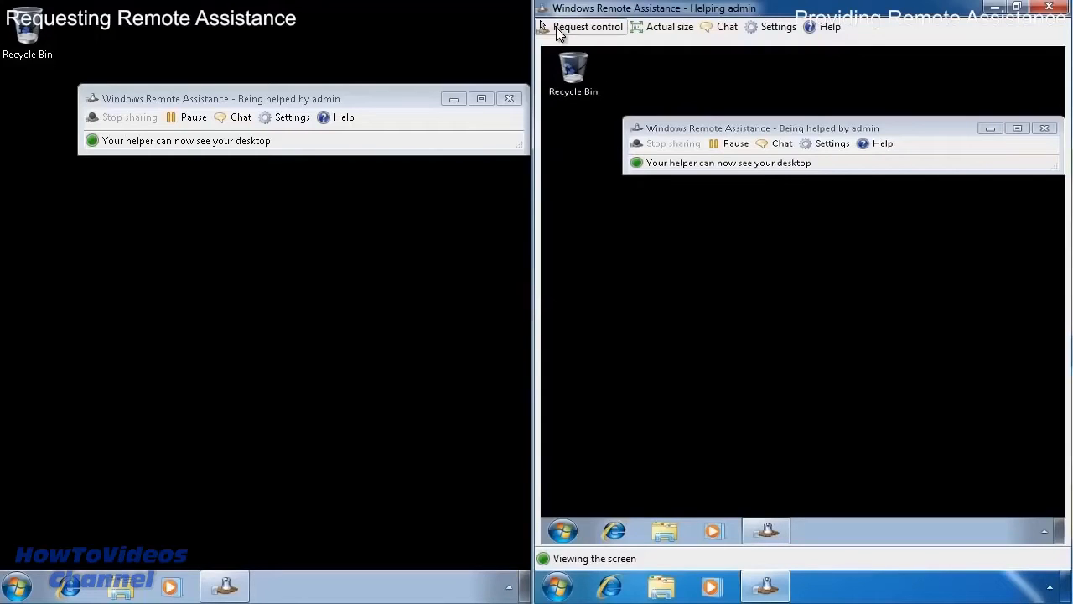
mouse_move(588, 26)
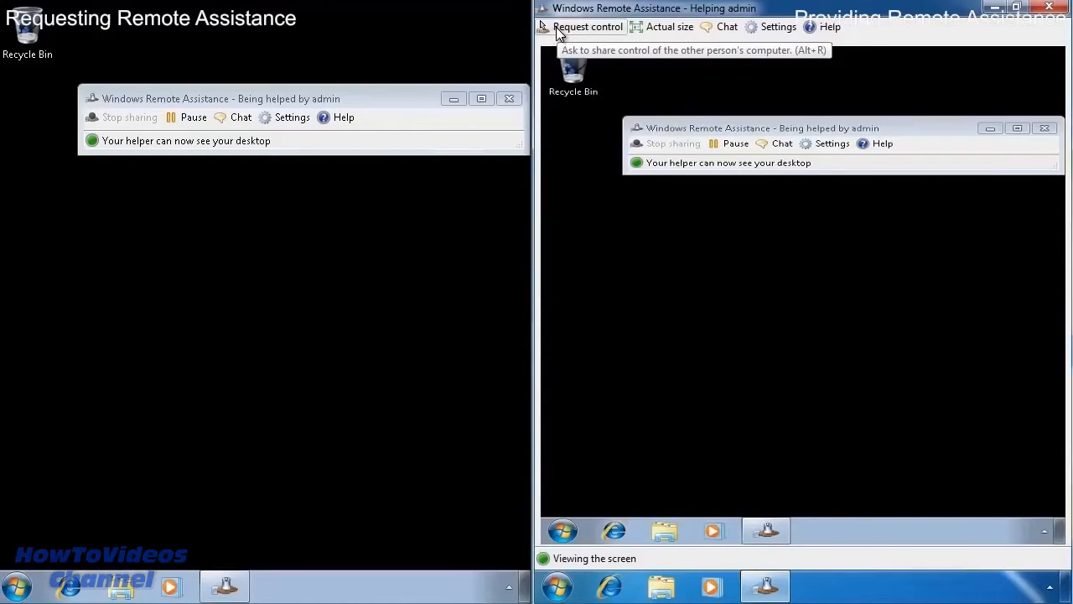
Request control from the helper and grant it, allowing admin to answer UAC prompts
left_click(588, 26)
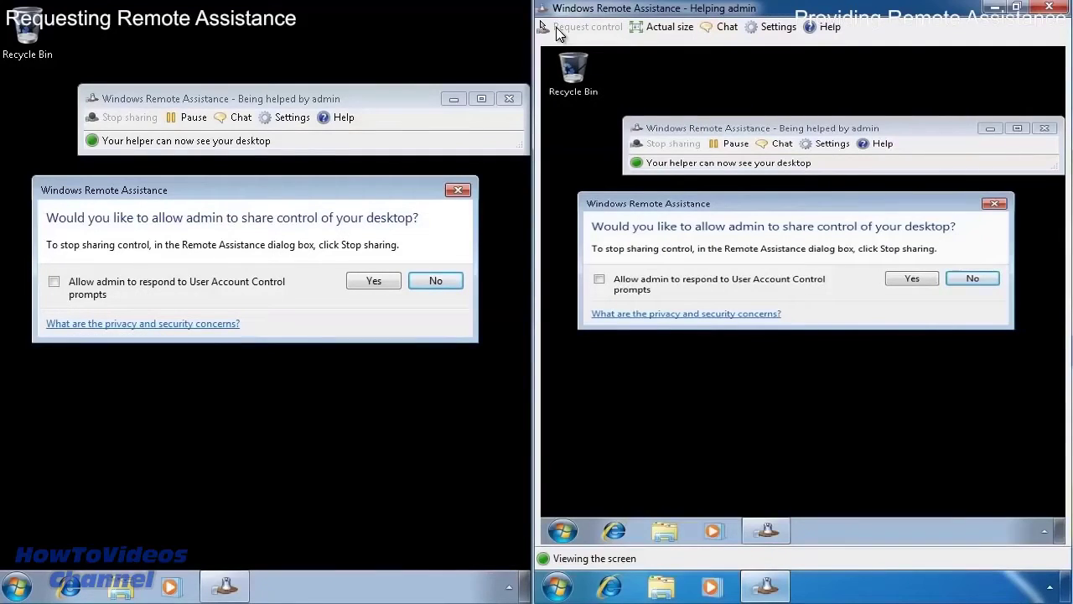
mouse_move(399, 241)
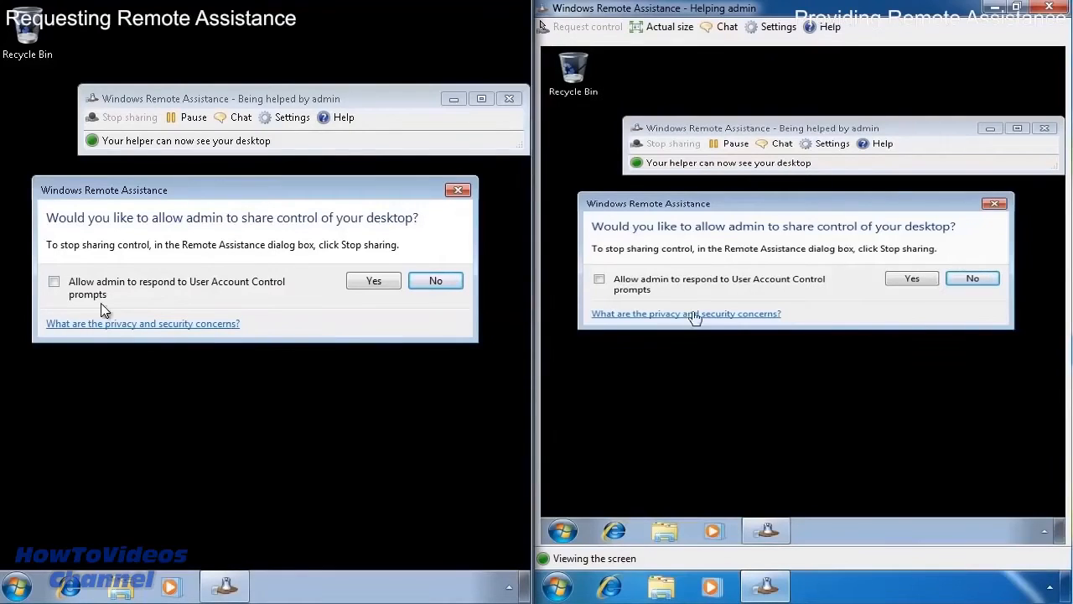
left_click(54, 281)
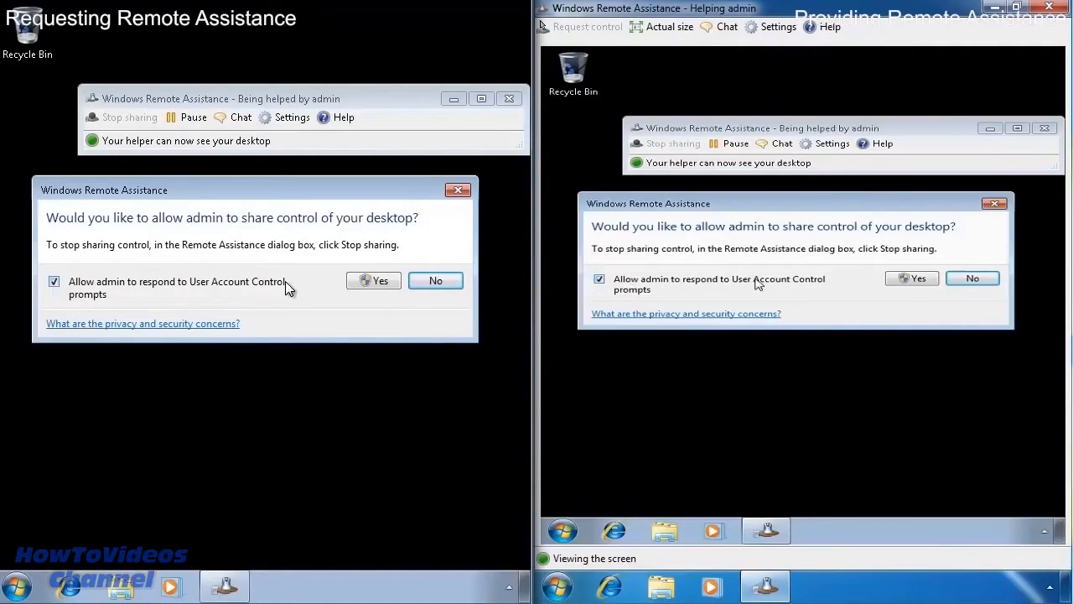
mouse_move(76, 300)
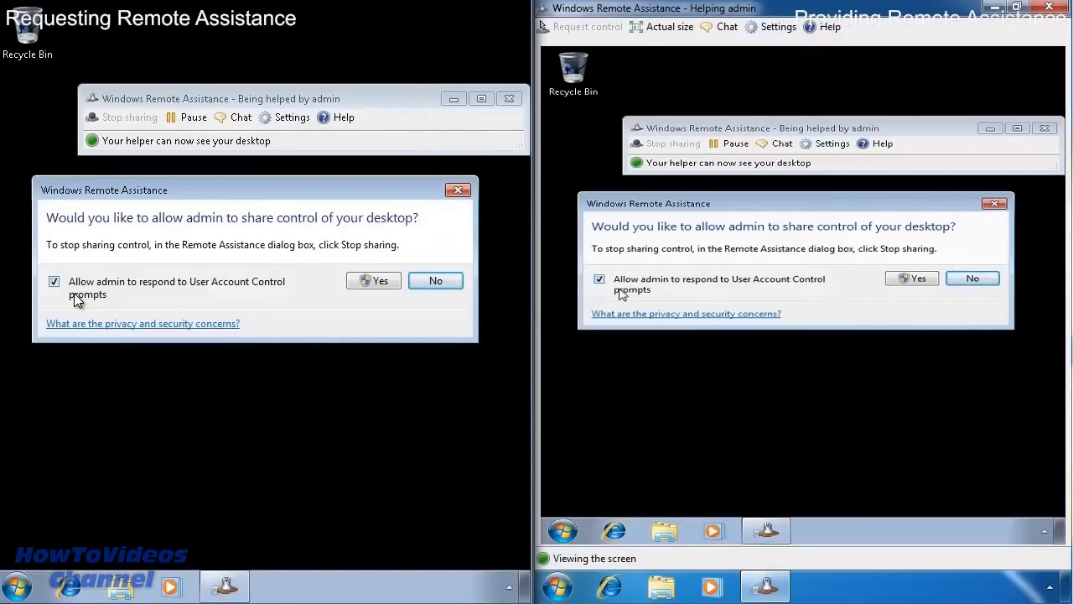
mouse_move(239, 290)
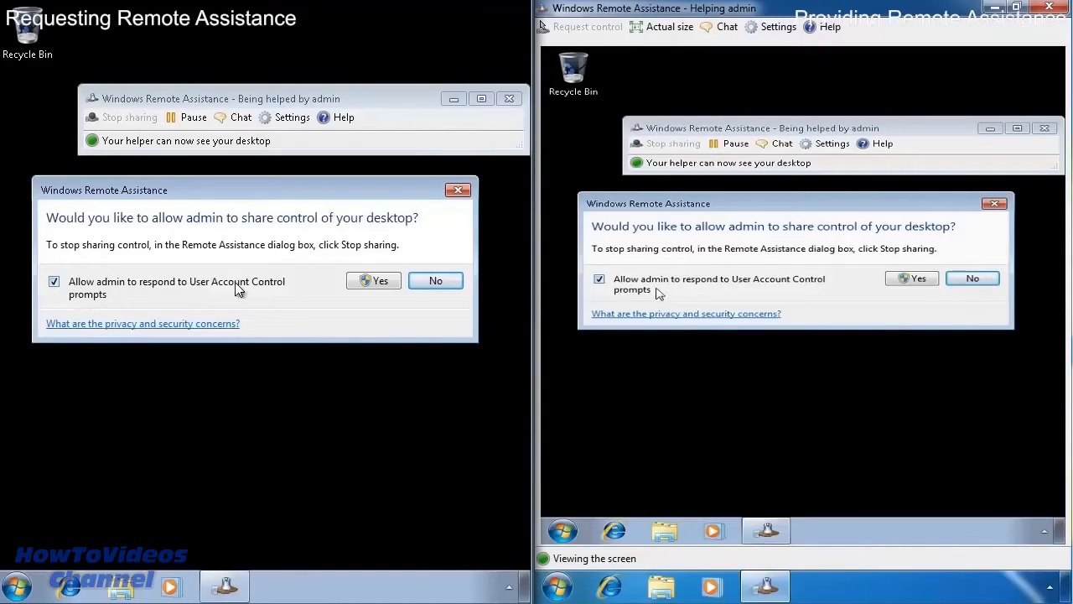
left_click(373, 280)
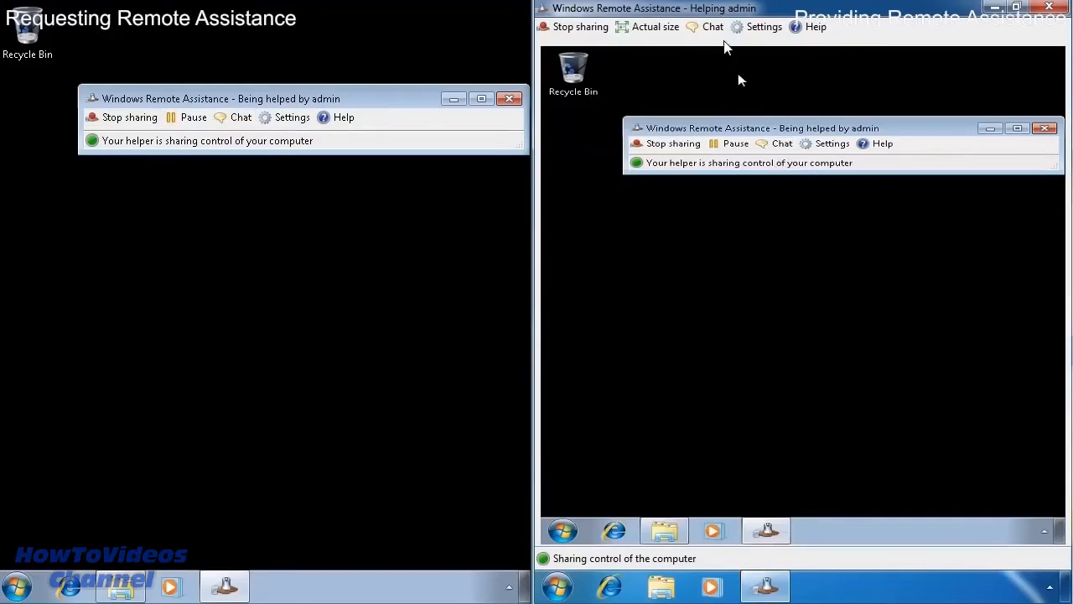
Open the helper's Remote Assistance chat and enter the message 'Hello'
left_click(711, 26)
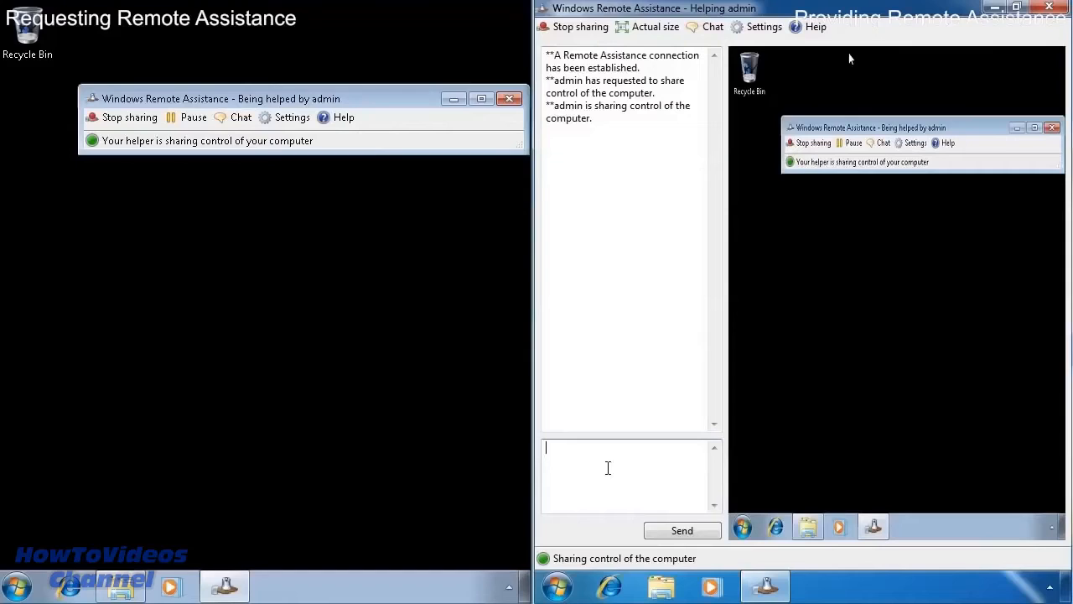
type("Hello")
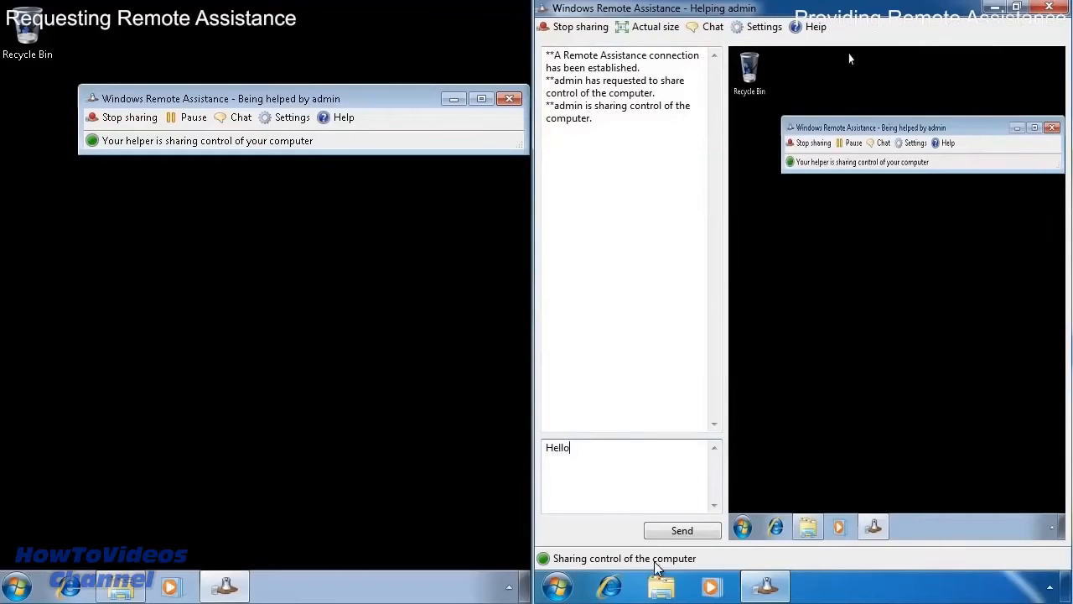
left_click(682, 530)
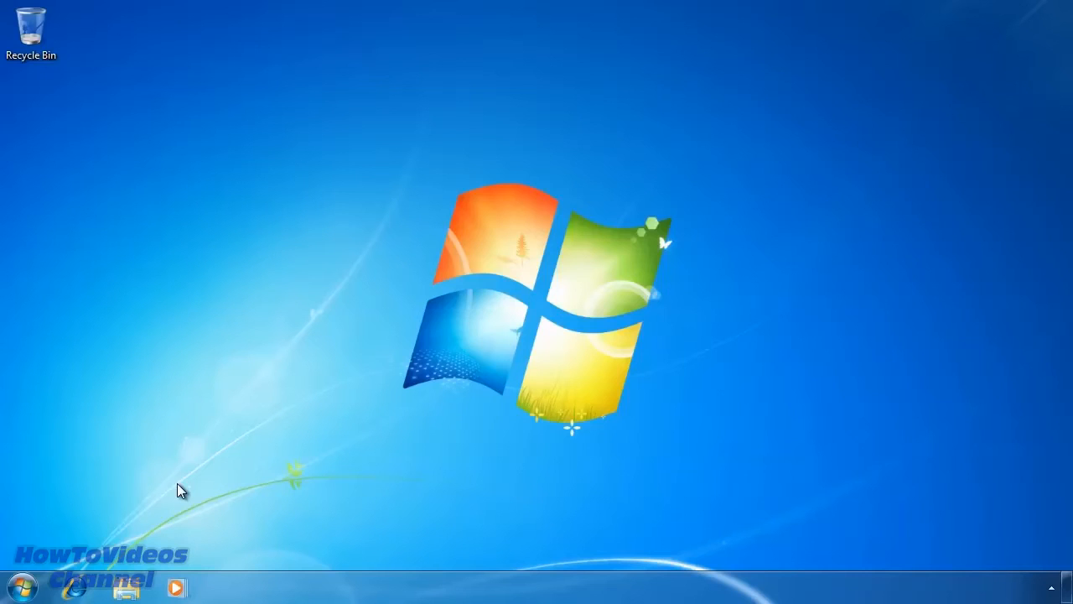
In Control Panel's remote settings, allow only Network Level Authentication Remote Desktop connections
left_click(23, 586)
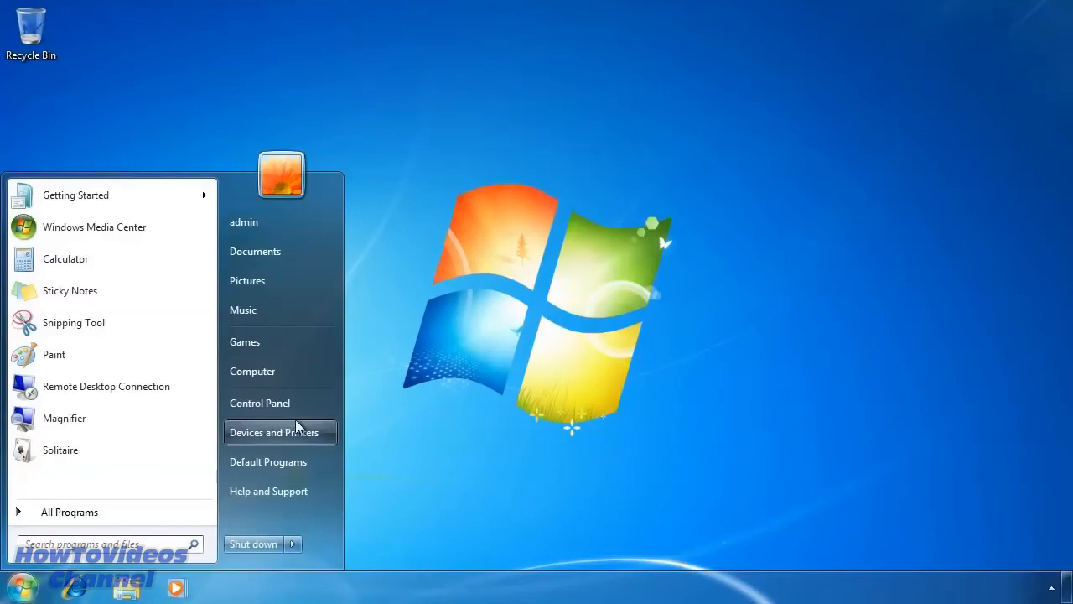
left_click(260, 403)
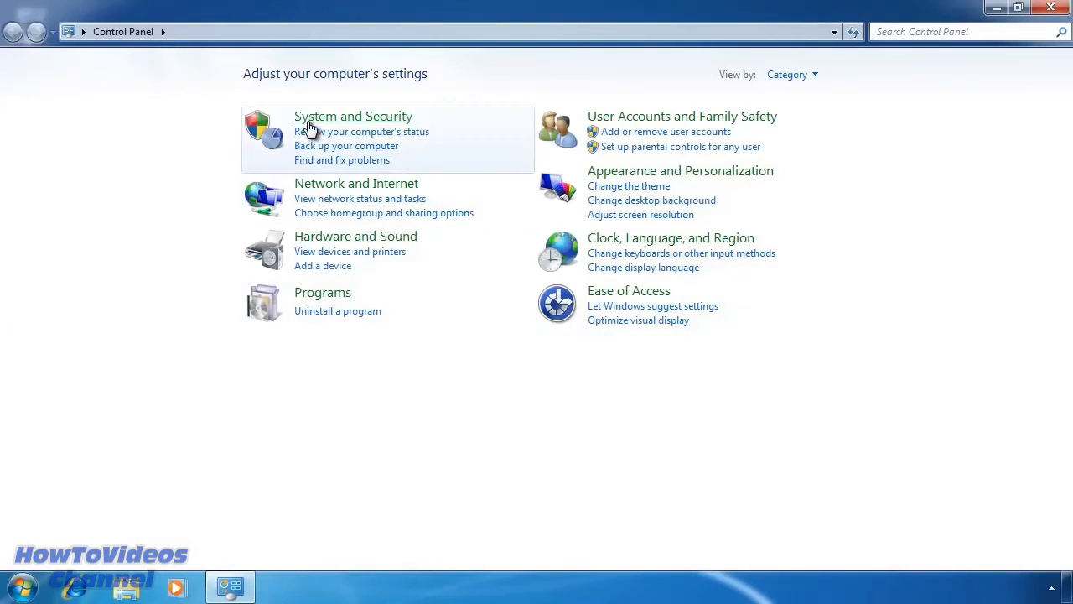
left_click(353, 115)
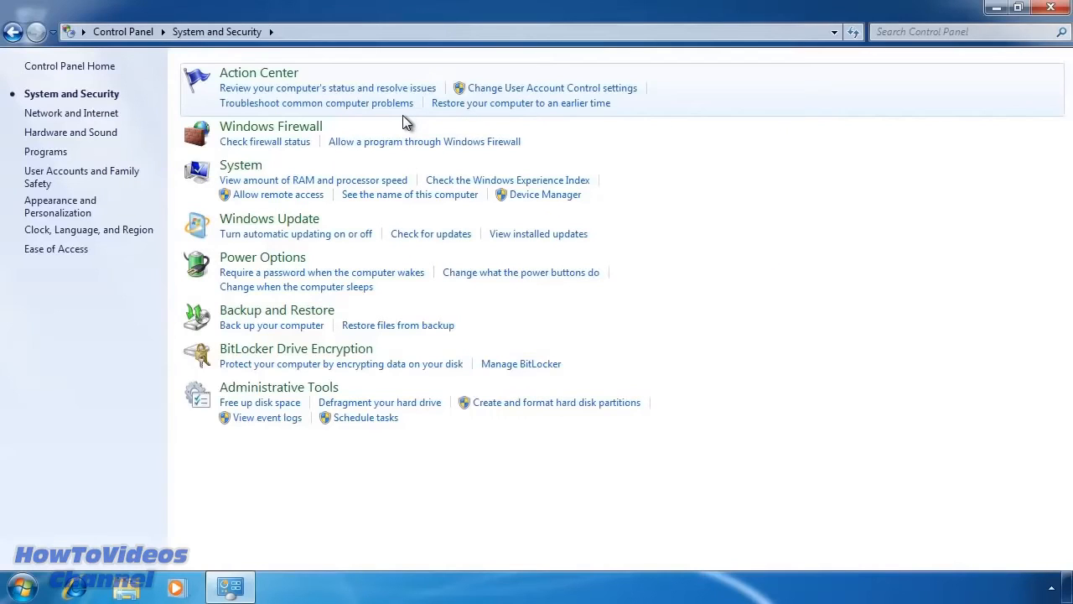
mouse_move(280, 194)
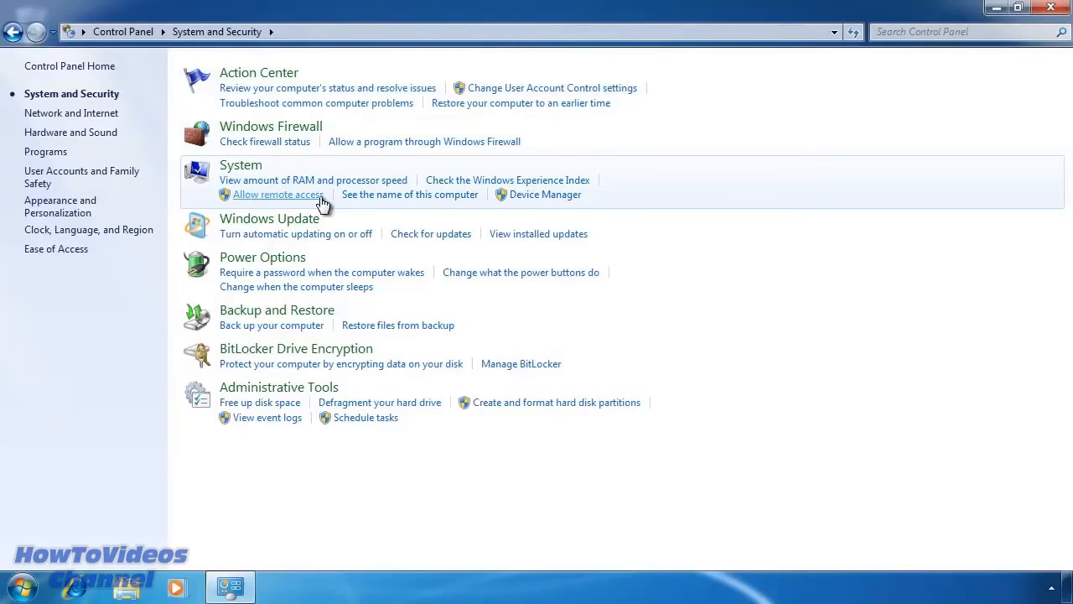
left_click(278, 194)
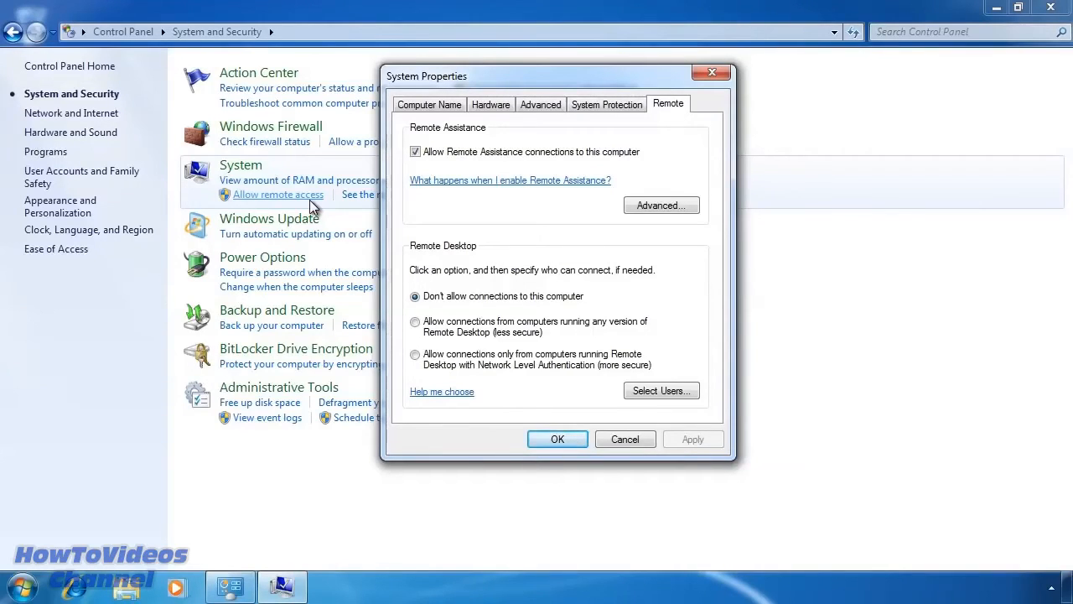
mouse_move(582, 314)
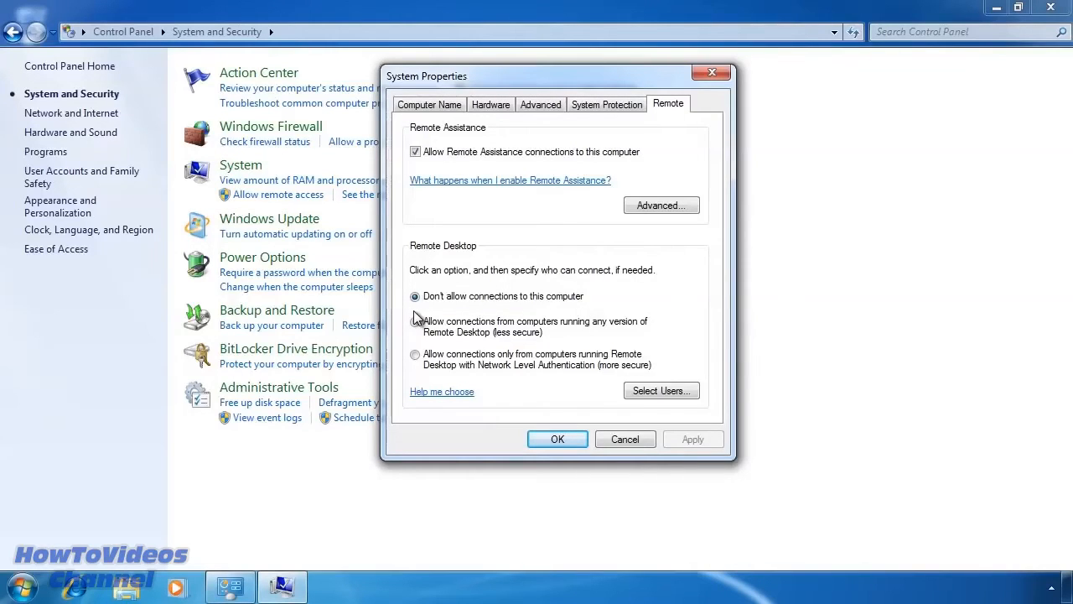
mouse_move(418, 333)
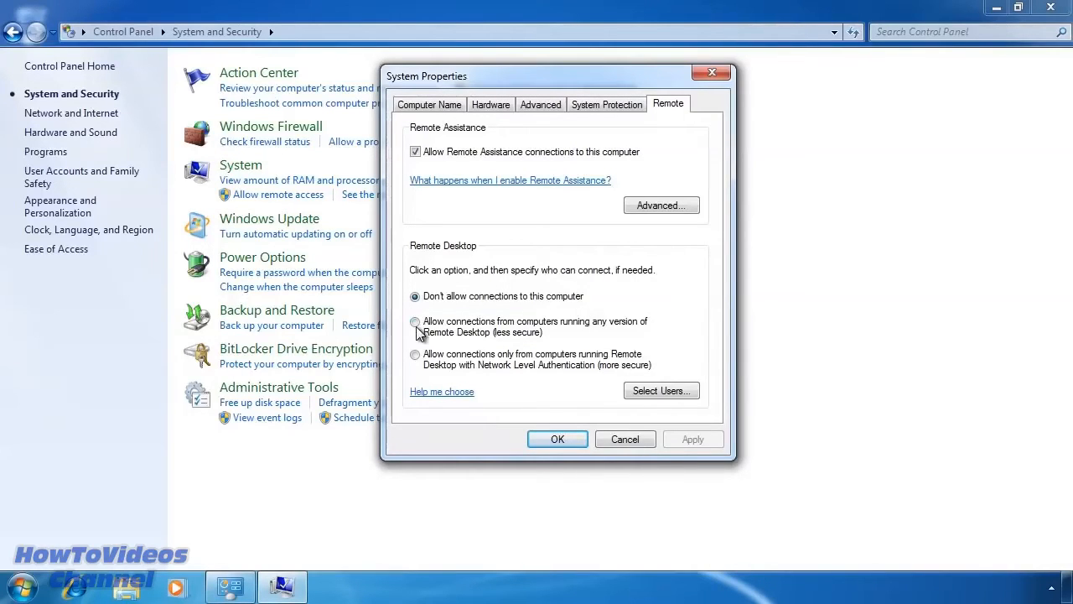
left_click(415, 321)
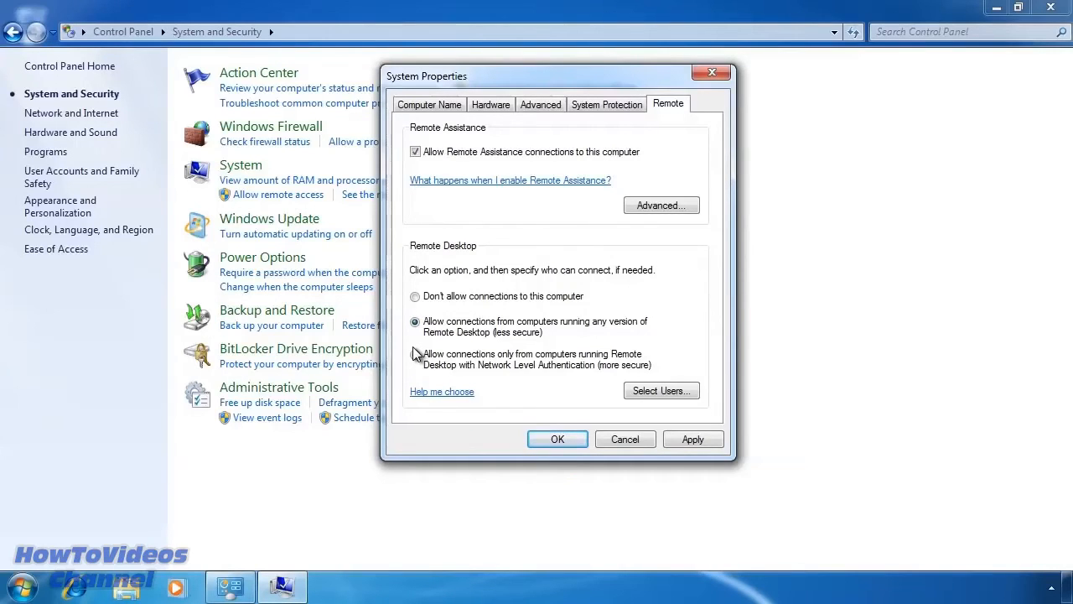
left_click(415, 353)
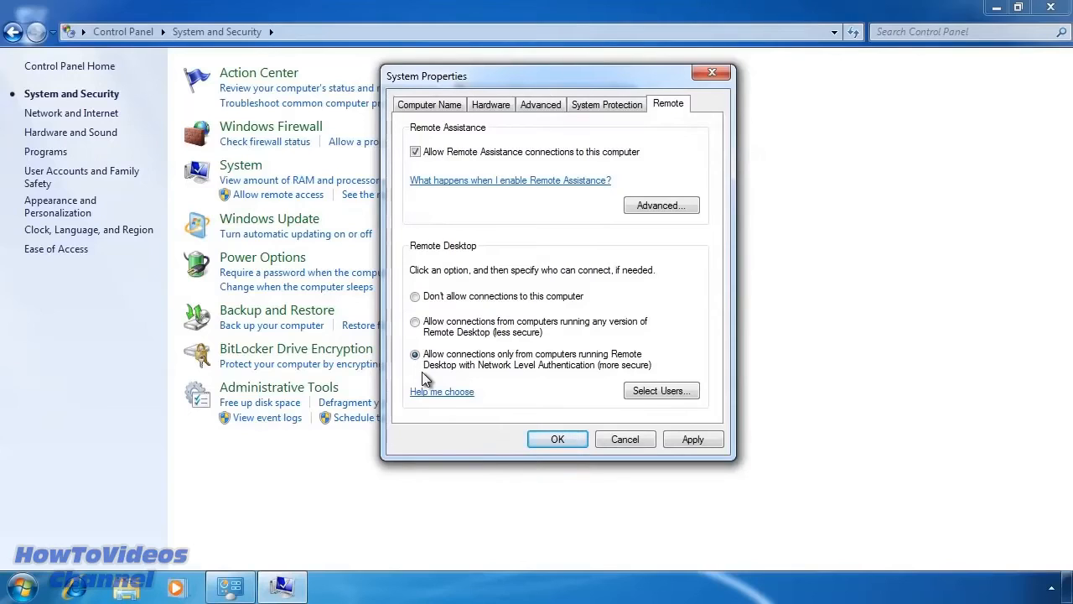
left_click(660, 391)
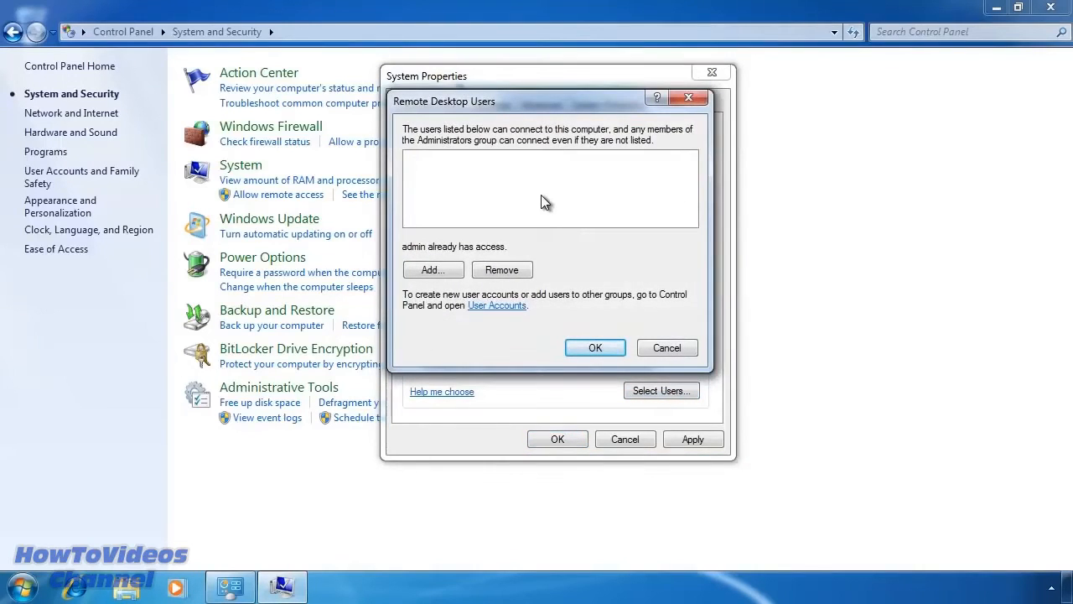
mouse_move(423, 149)
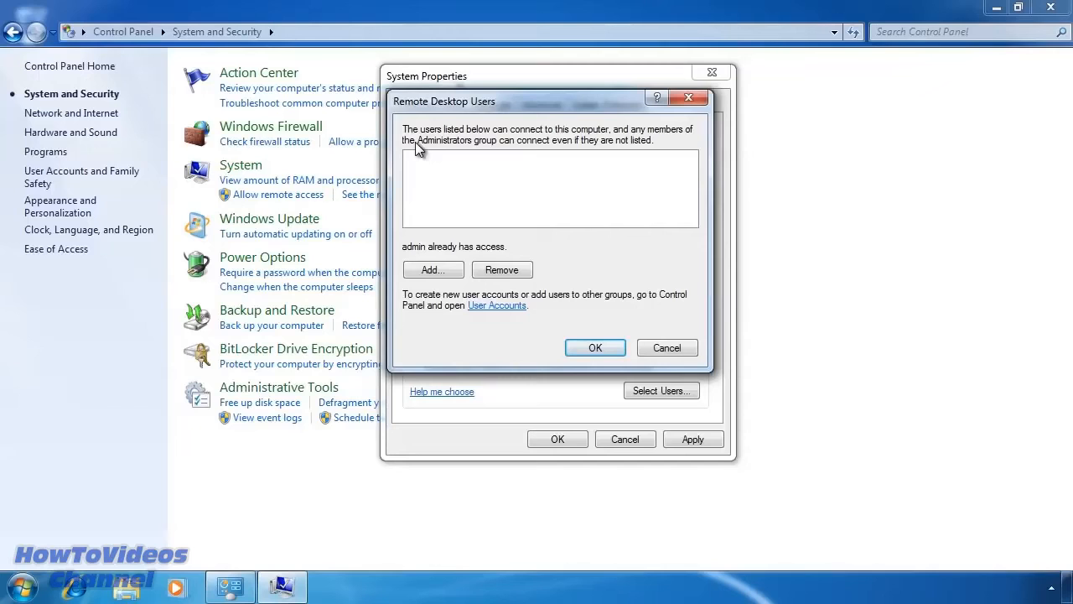
left_click(595, 348)
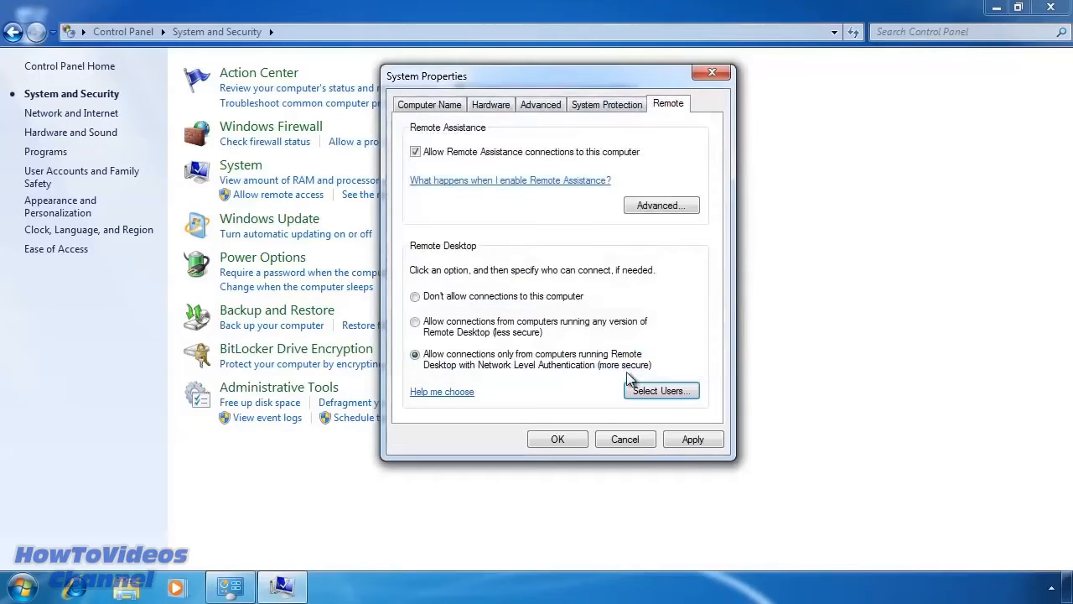
Save the remote connection settings with OK in System Properties
left_click(557, 439)
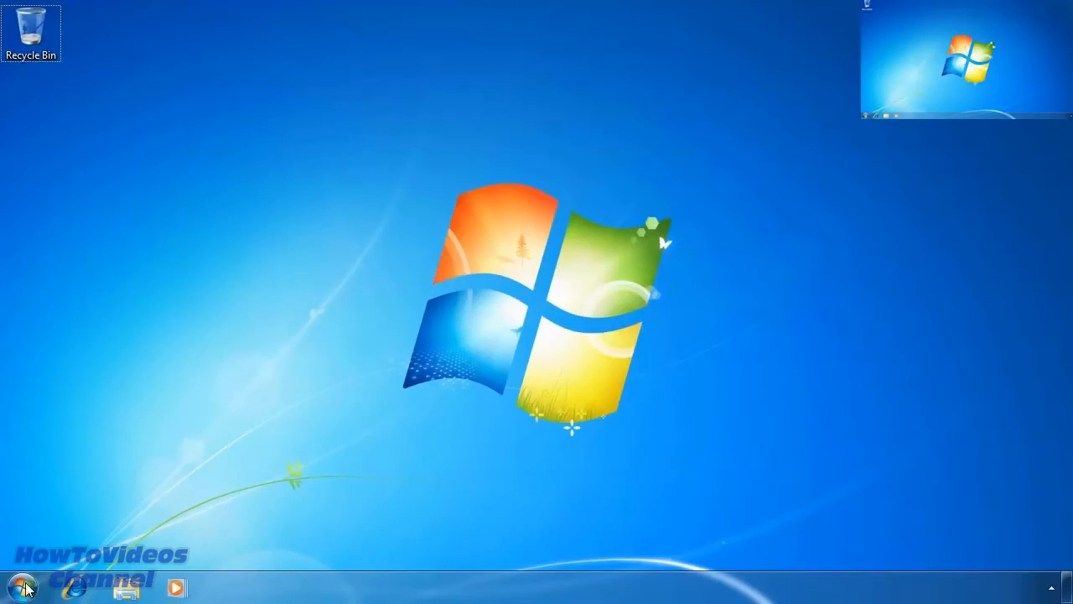
Launch Remote Desktop Connection for computer ws7 and save it as 'ws7' on the Desktop
left_click(21, 587)
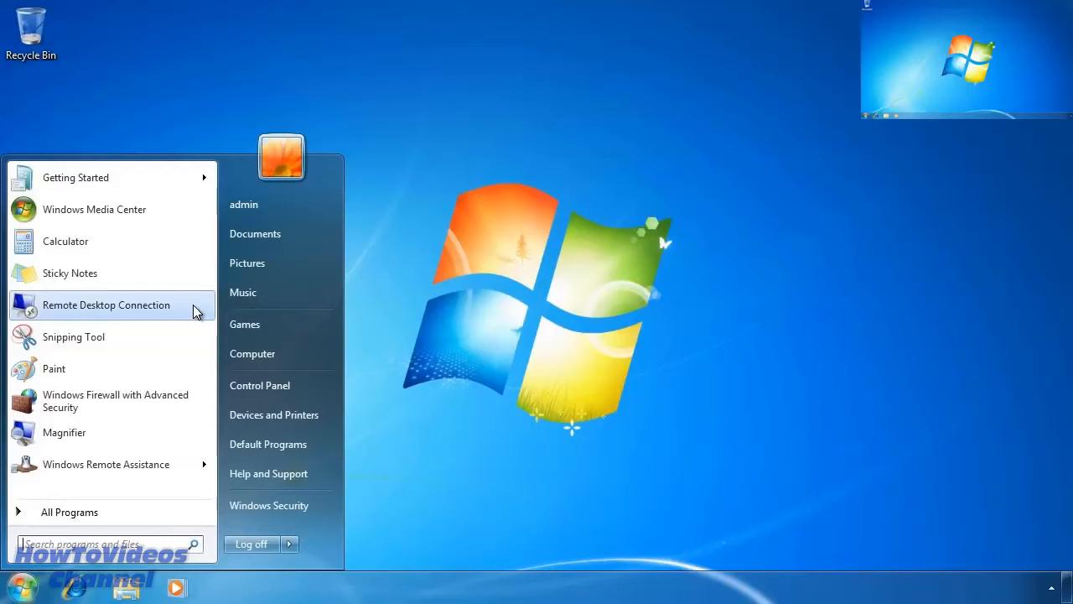
left_click(106, 304)
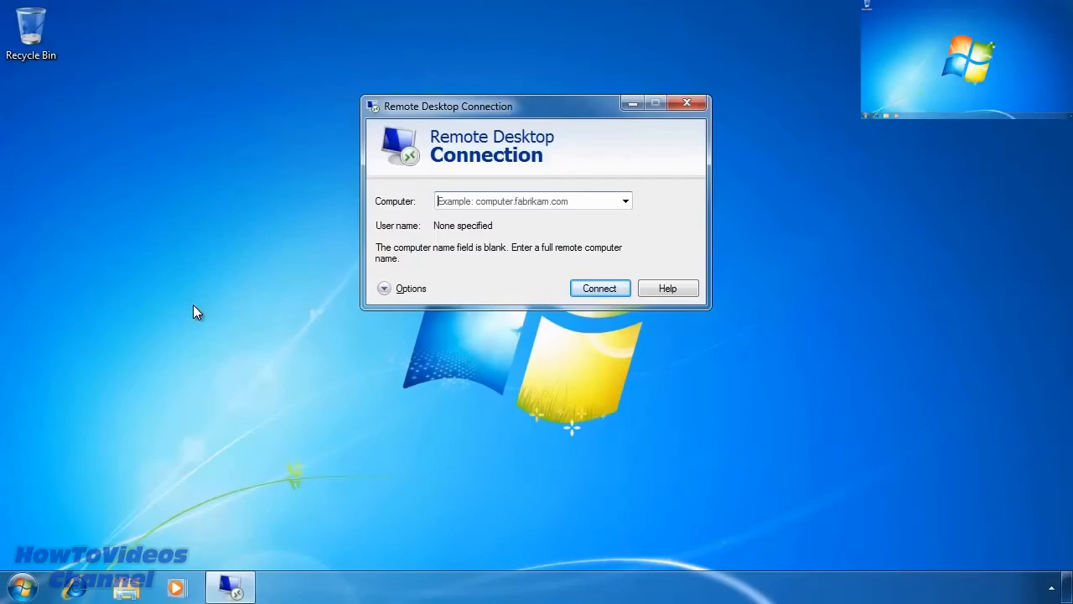
type("ws7")
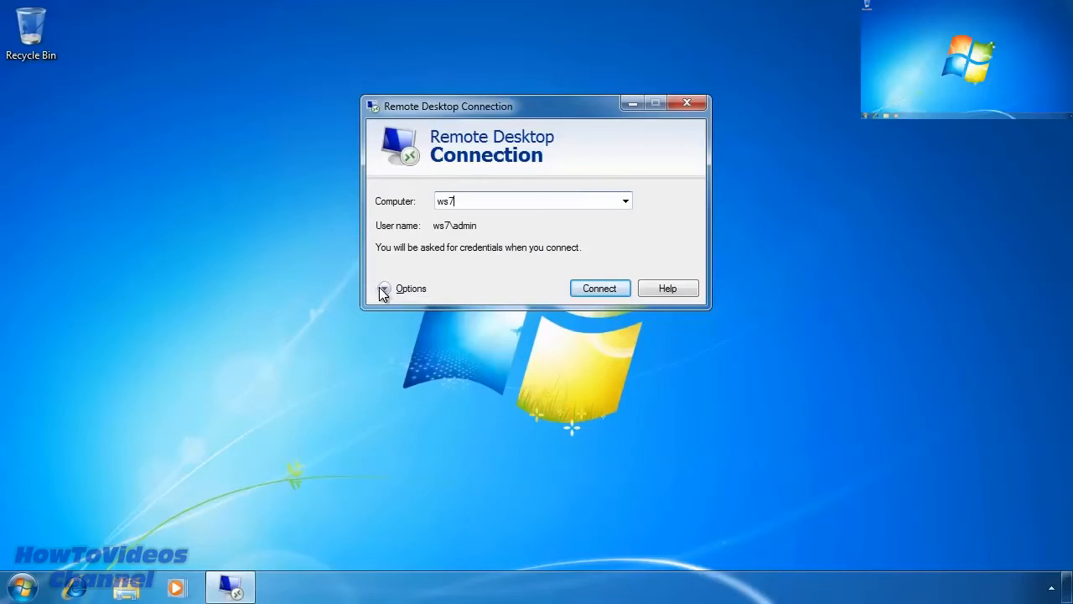
left_click(411, 288)
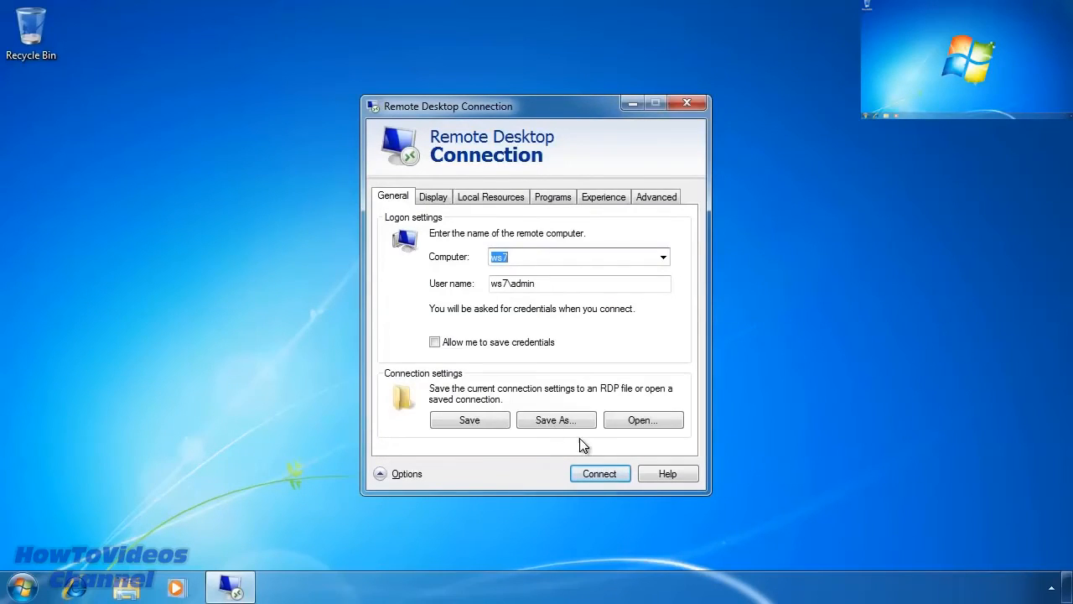
left_click(556, 419)
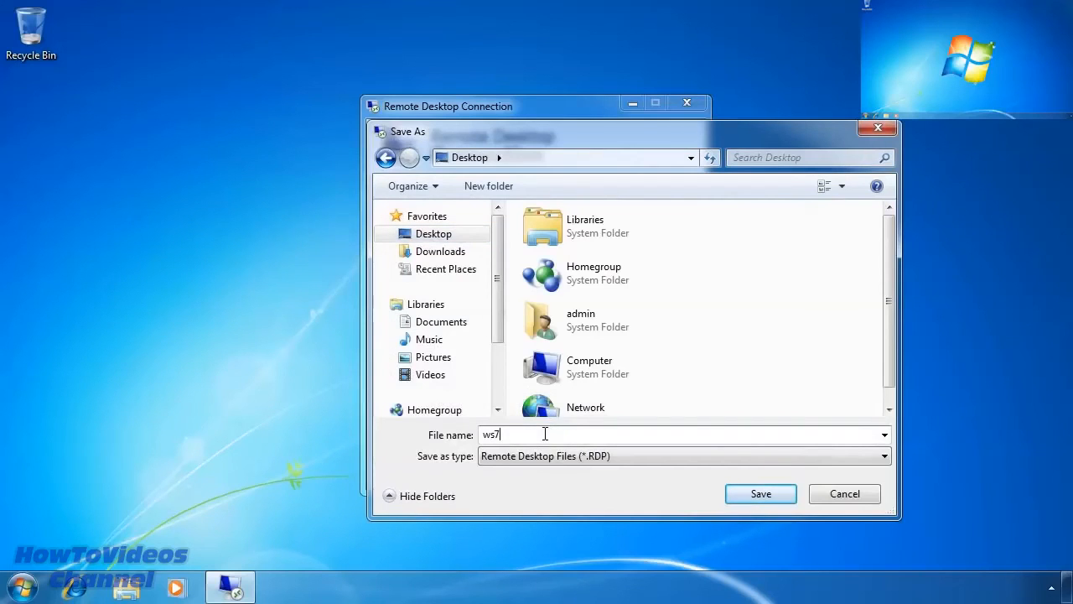
left_click(760, 493)
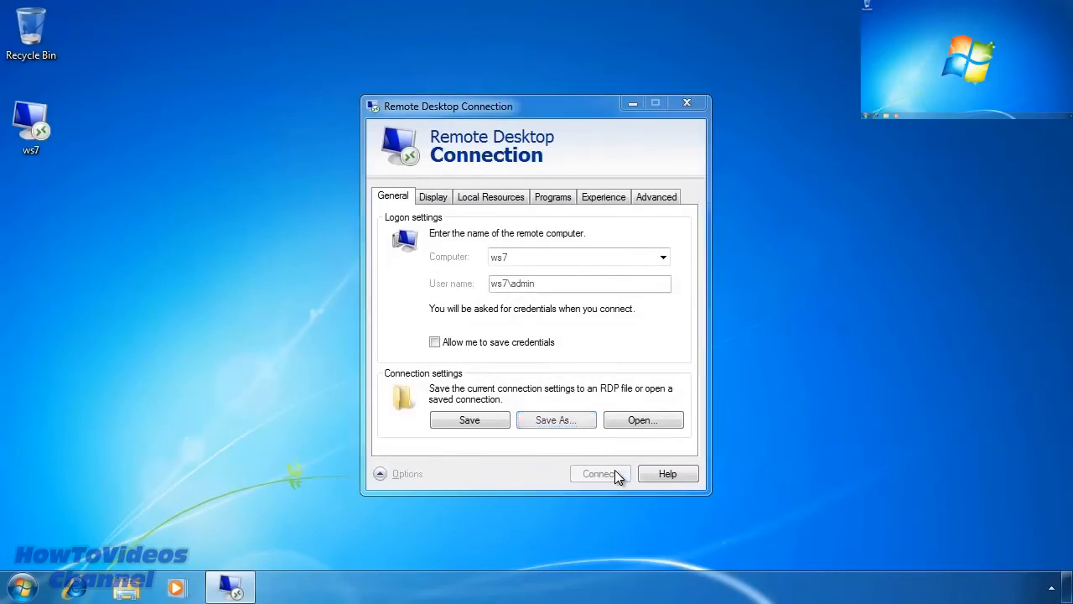
Connect to ws7, accepting the trust prompt, credentials and certificate warning
left_click(598, 474)
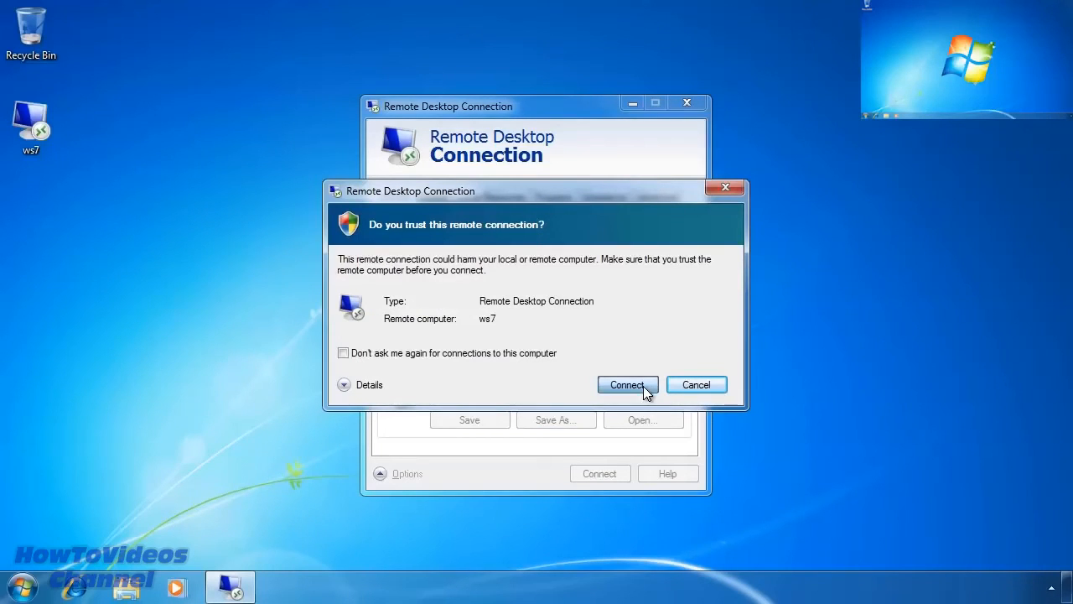
left_click(627, 384)
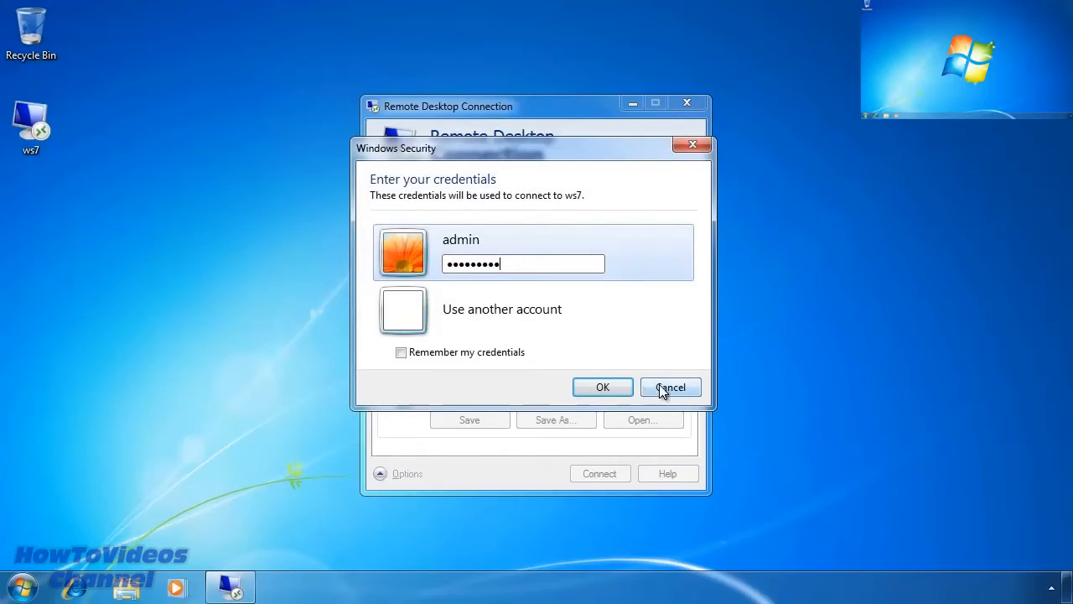
left_click(603, 387)
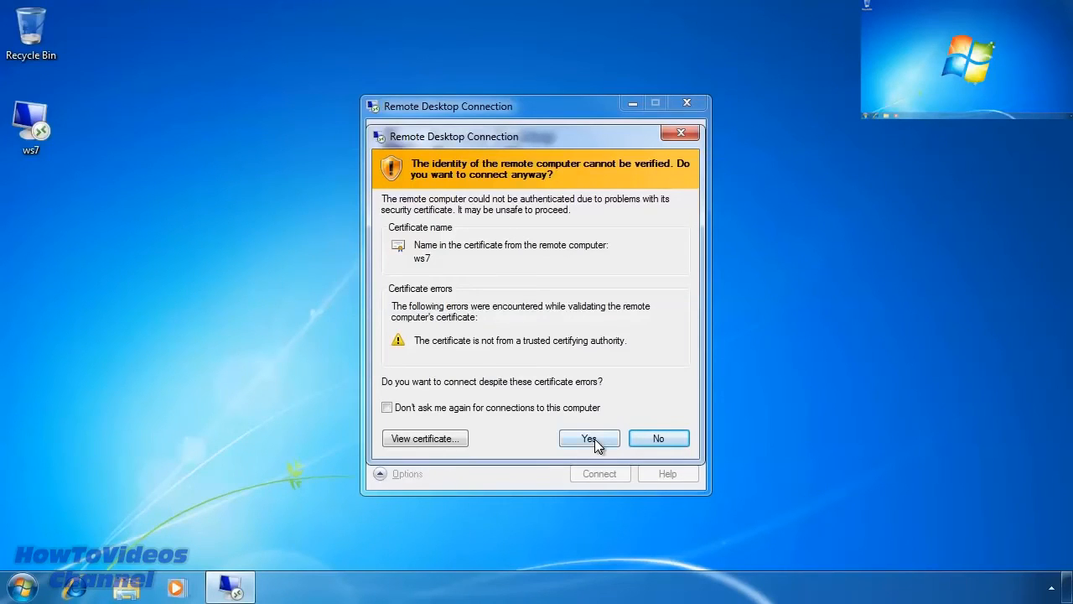
left_click(589, 438)
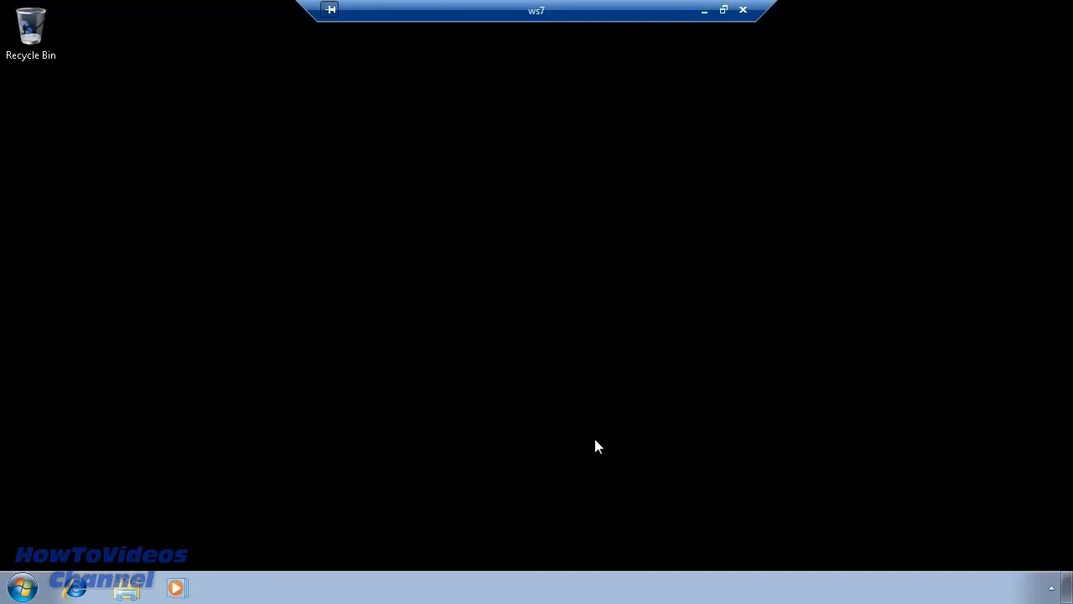
End the full-screen ws7 session to return to the local desktop
left_click(126, 587)
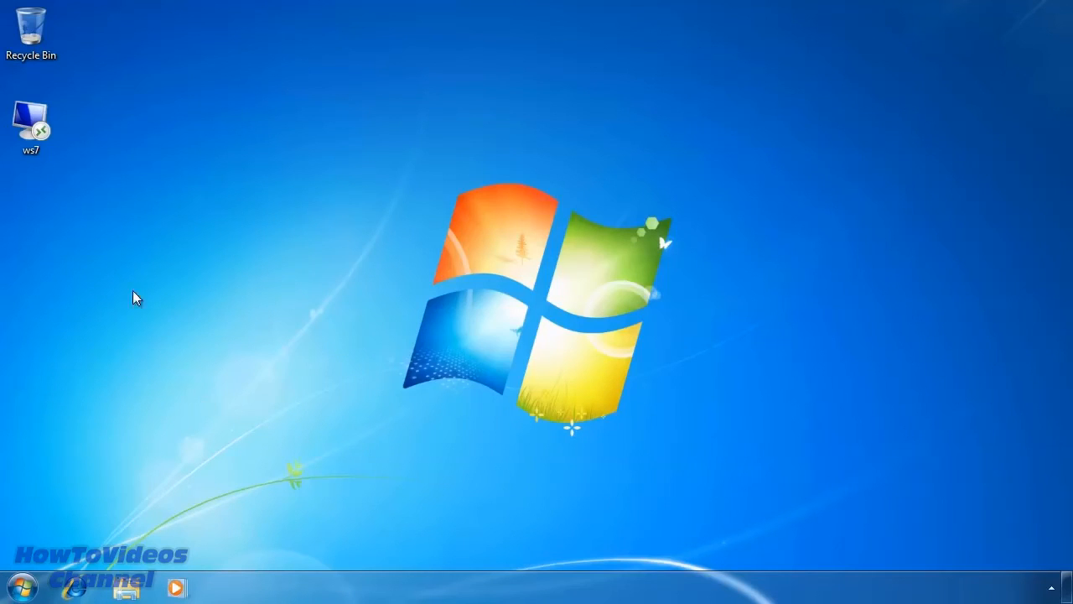
Edit the saved ws7 connection file from its right-click menu
right_click(31, 125)
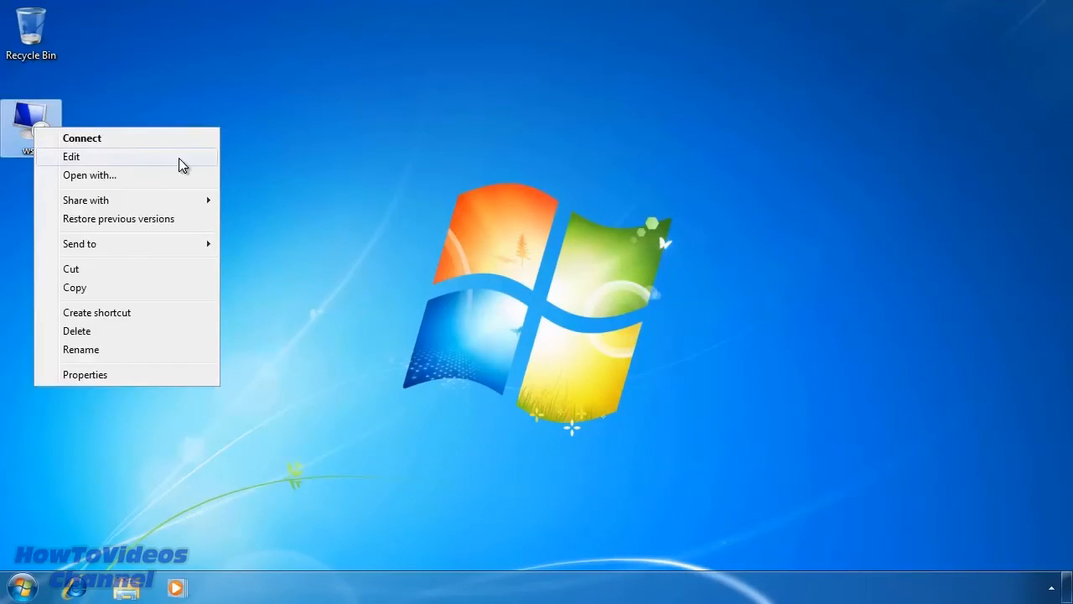
mouse_move(191, 164)
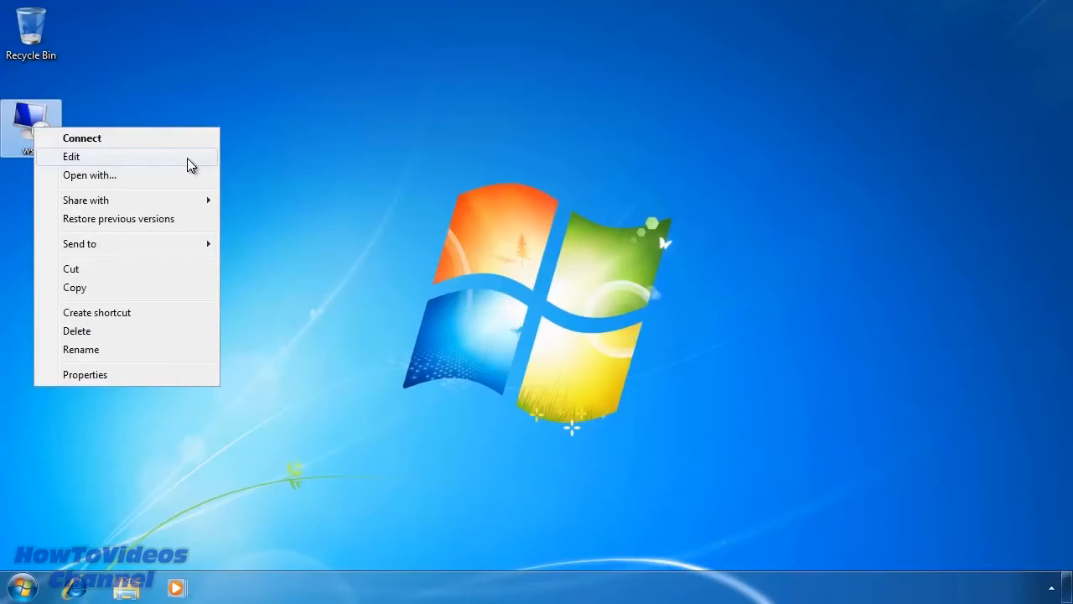
left_click(71, 157)
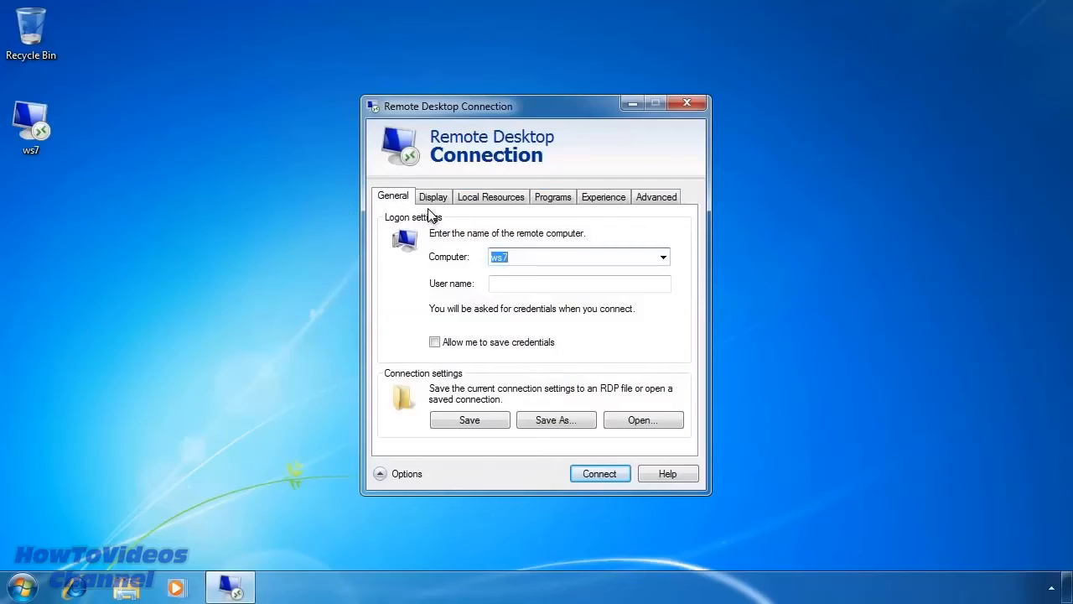
Set the ws7 display size to Full Screen with Highest Quality (32 bit) colour
left_click(433, 196)
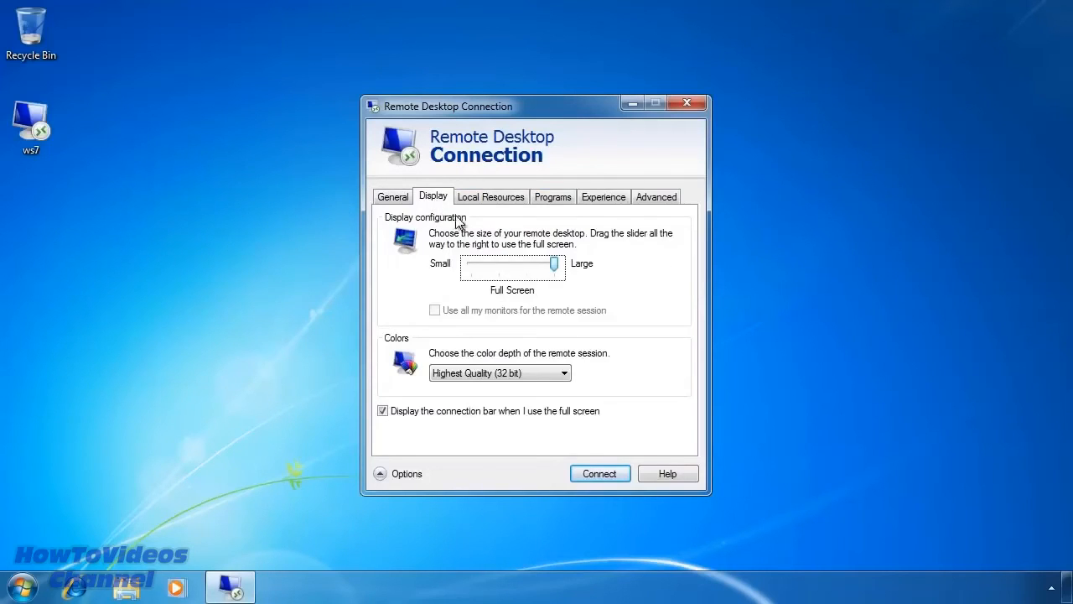
left_click_drag(554, 263, 467, 264)
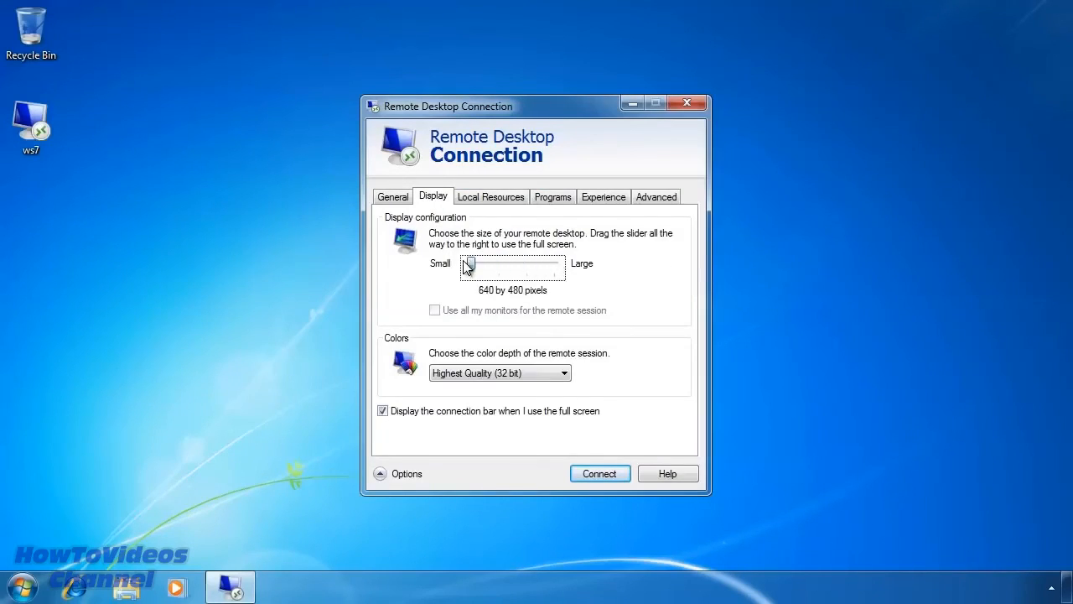
left_click_drag(468, 265, 554, 263)
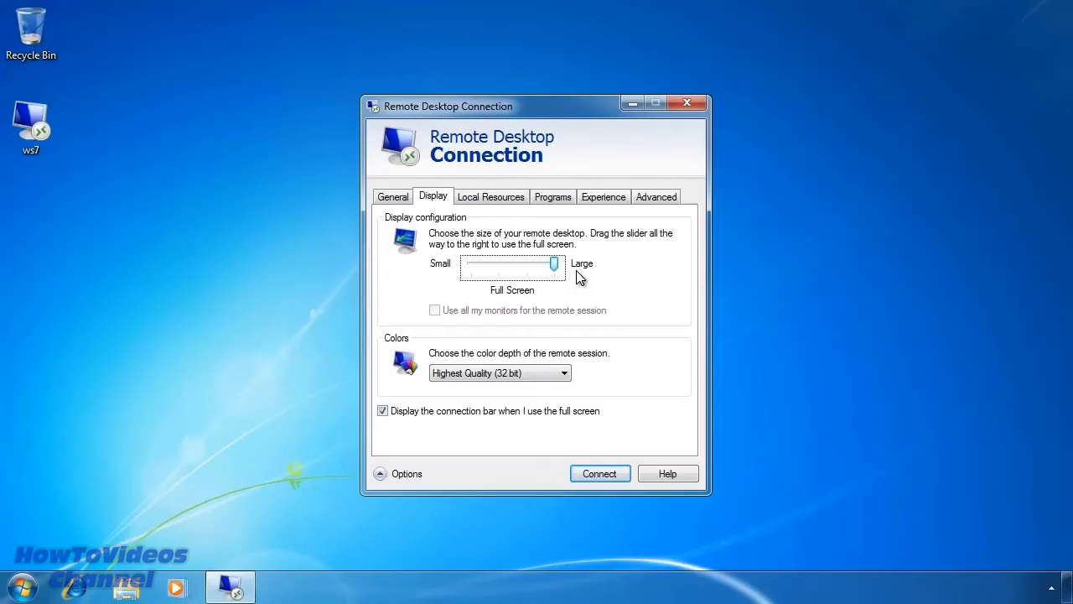
left_click(564, 373)
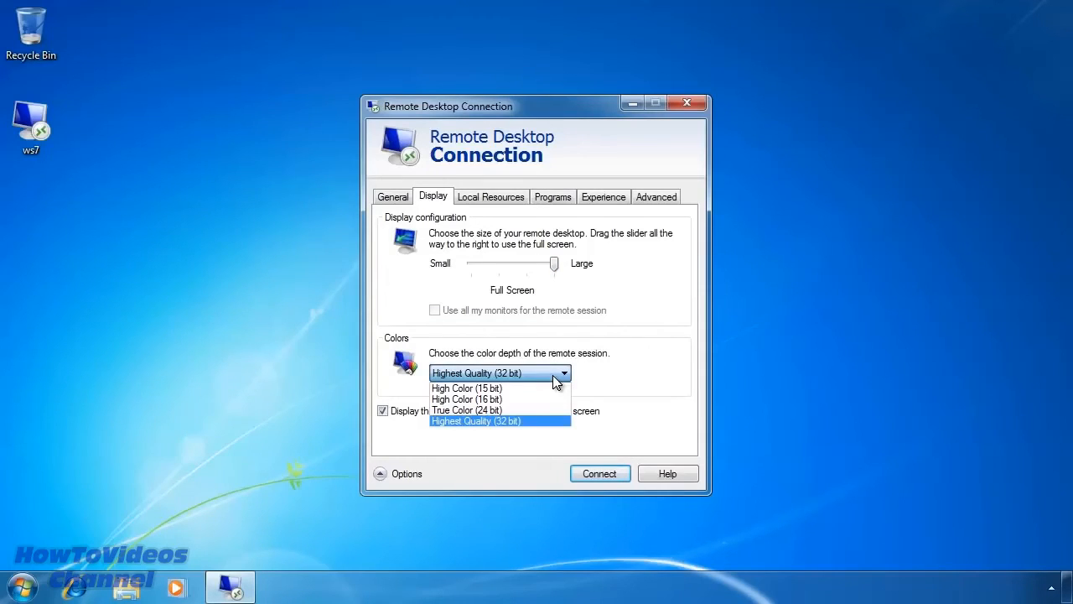
left_click(476, 421)
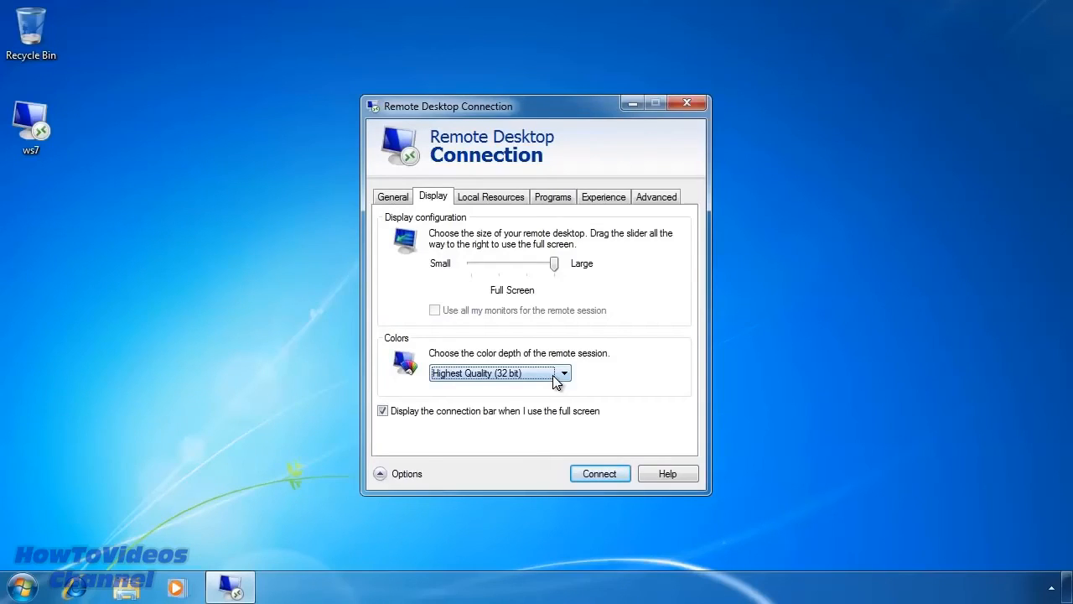
left_click(490, 197)
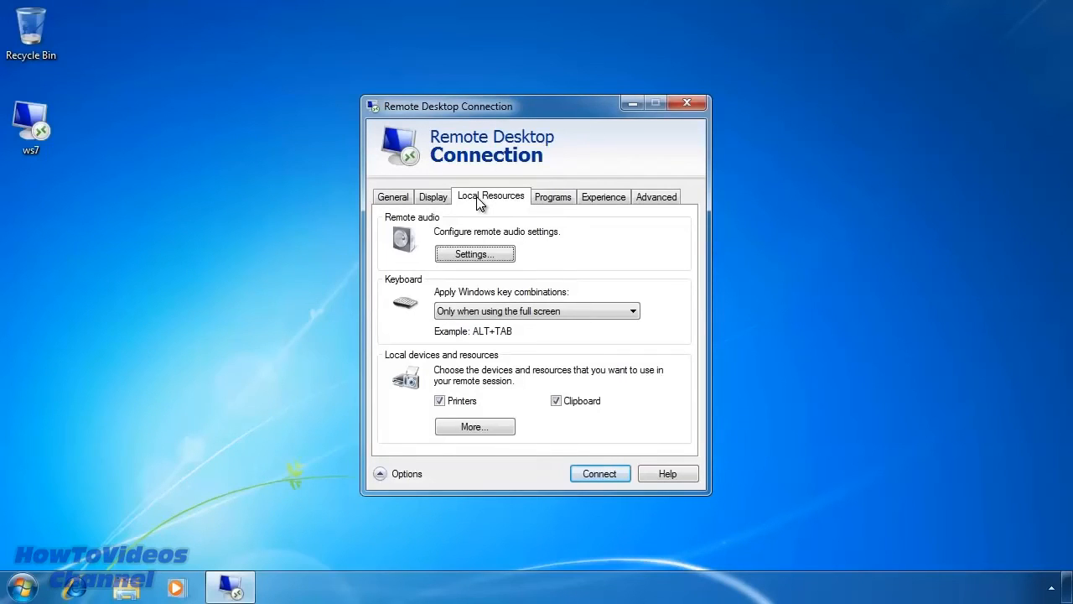
left_click(474, 253)
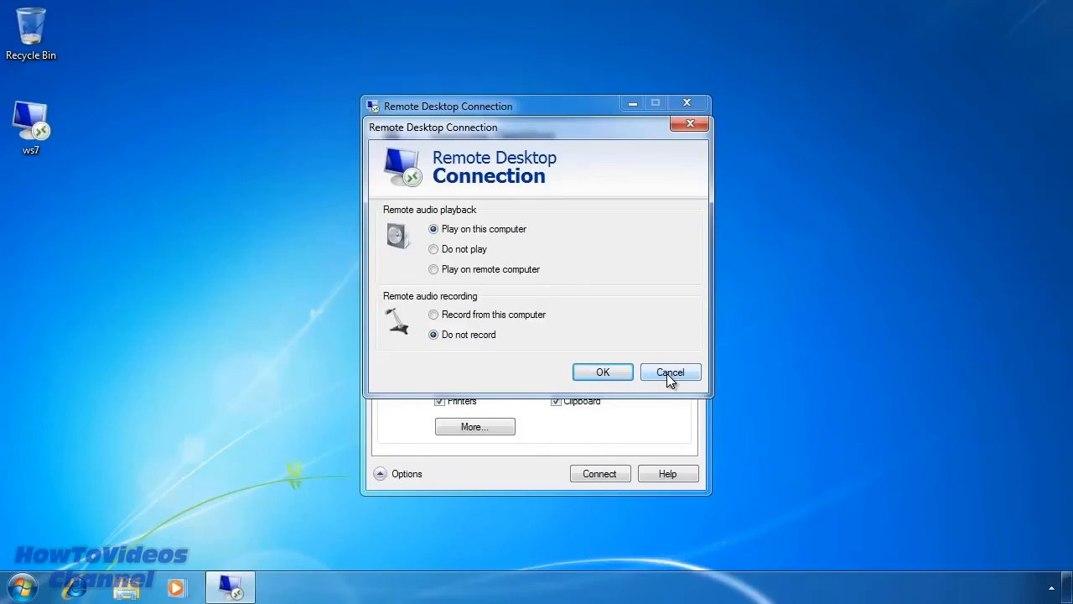
left_click(670, 371)
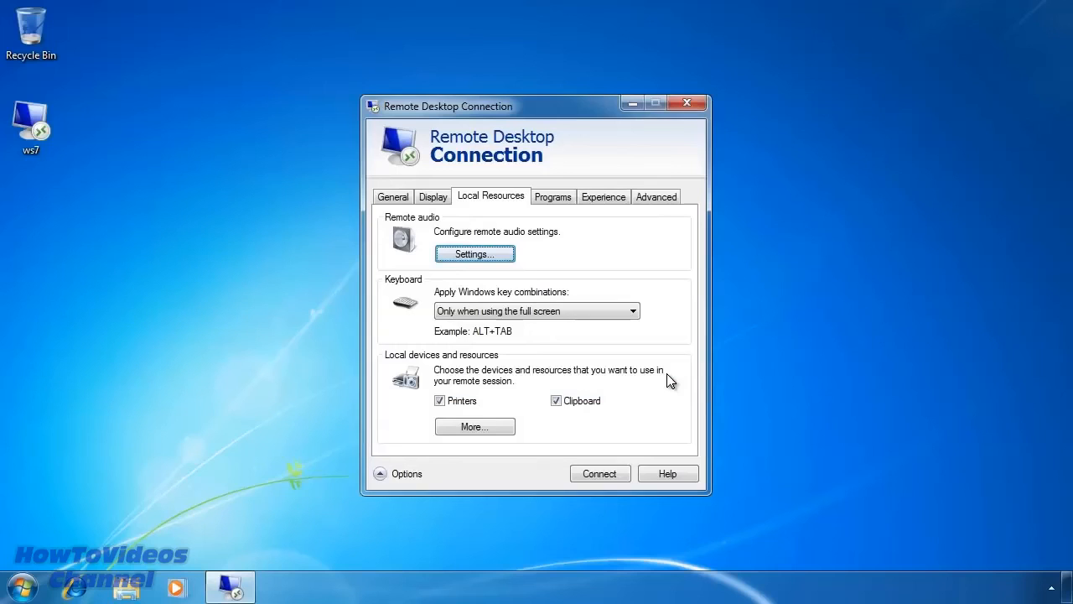
mouse_move(457, 410)
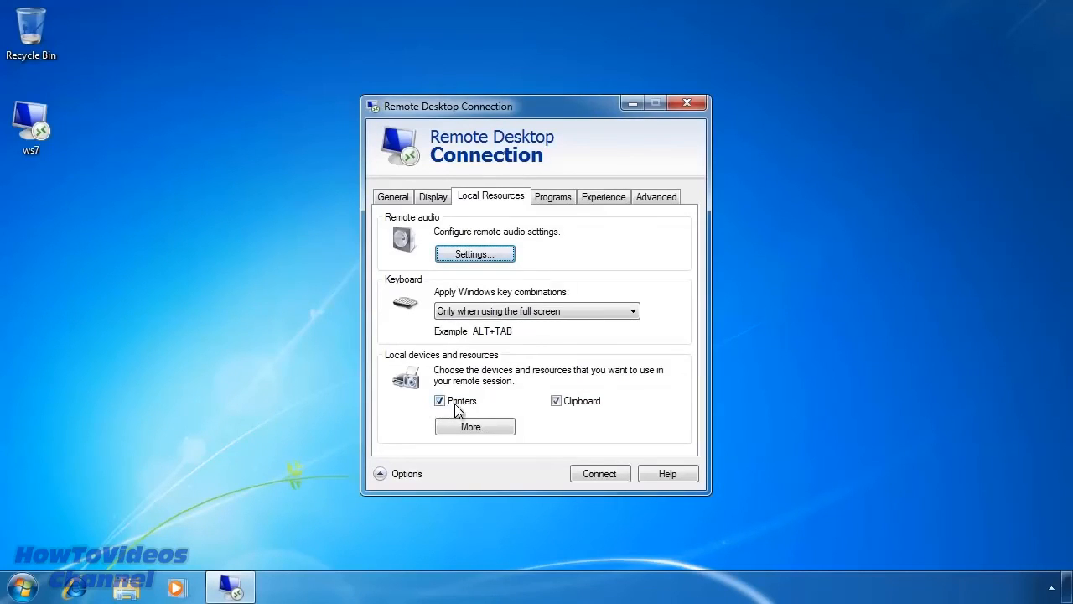
mouse_move(551, 419)
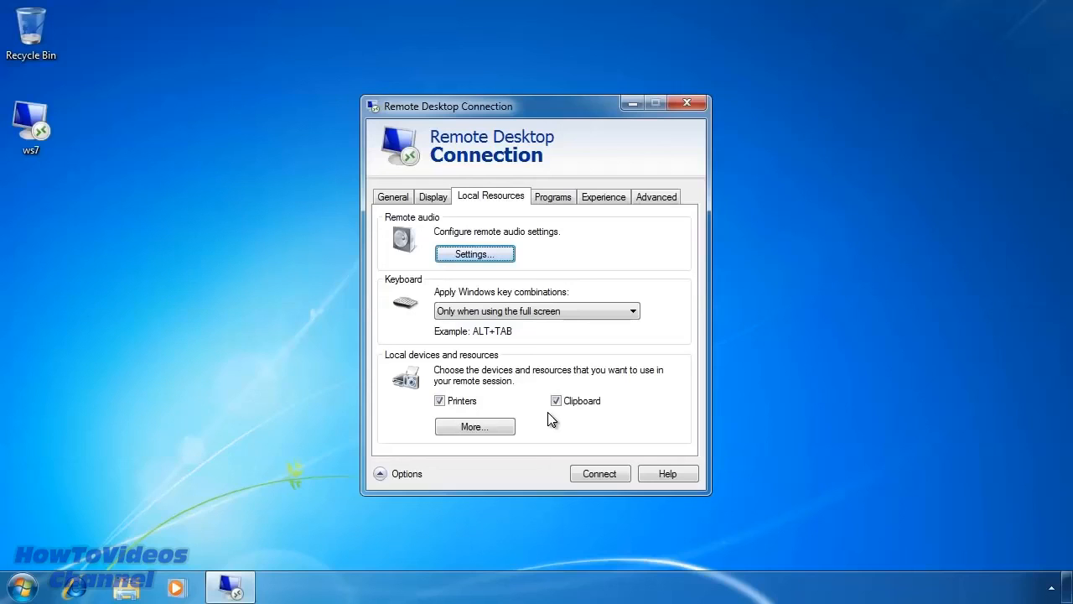
left_click(475, 426)
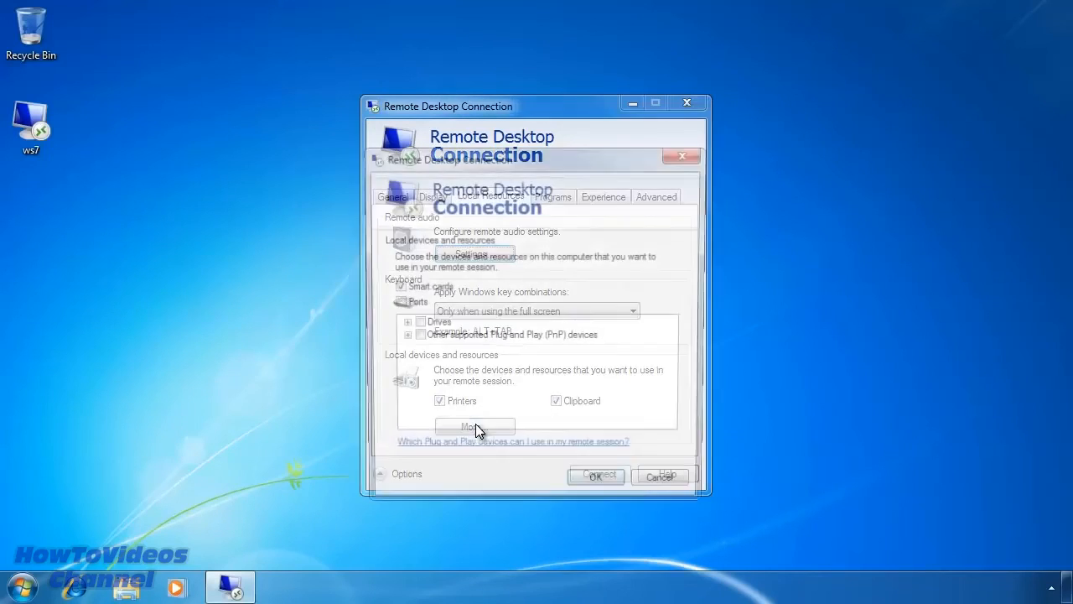
left_click(473, 426)
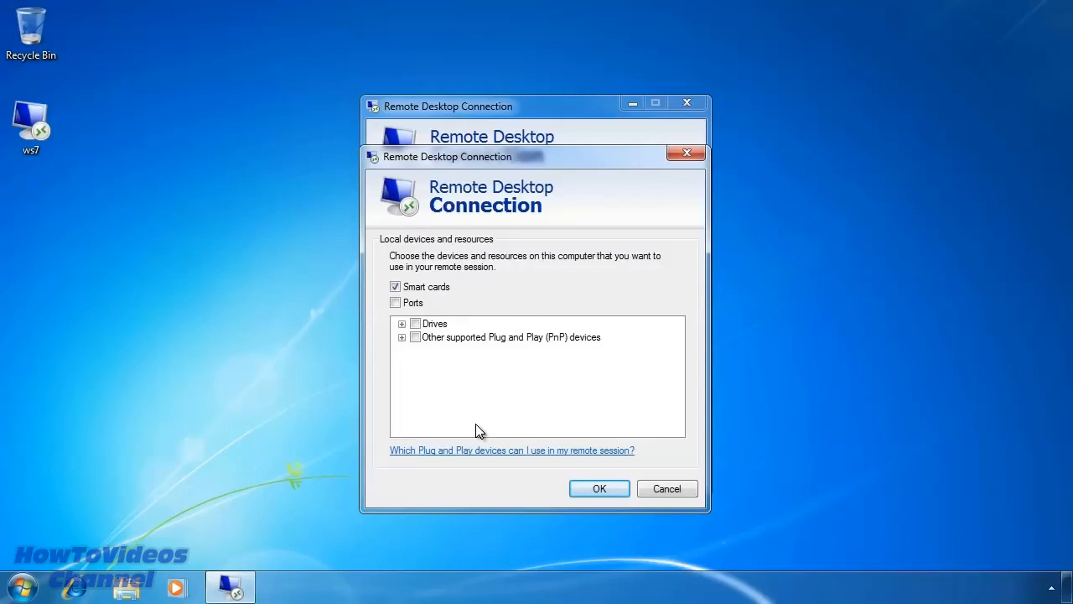
left_click(401, 323)
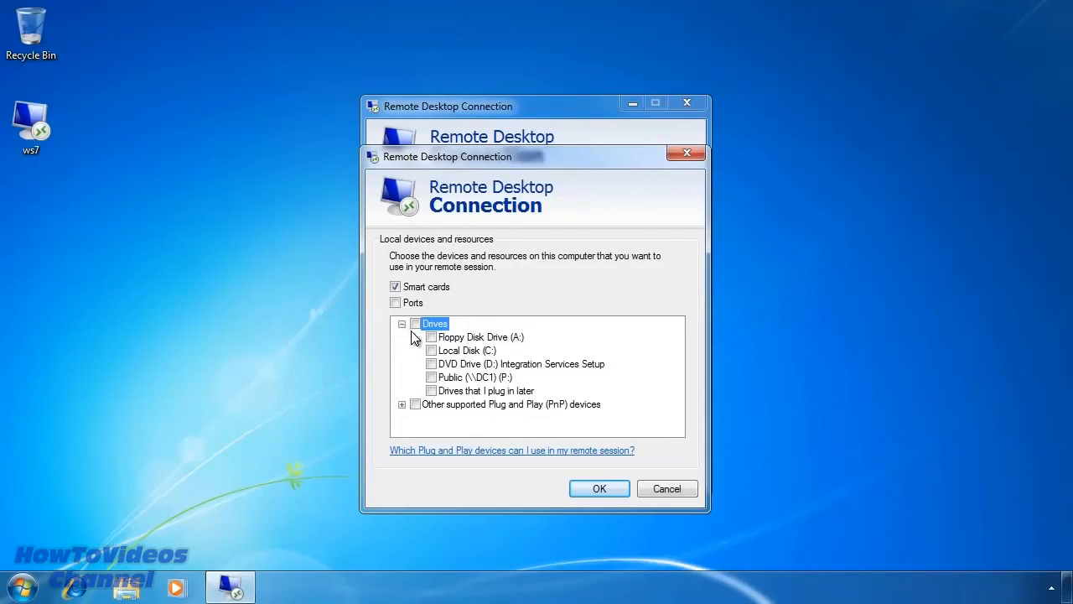
left_click(401, 404)
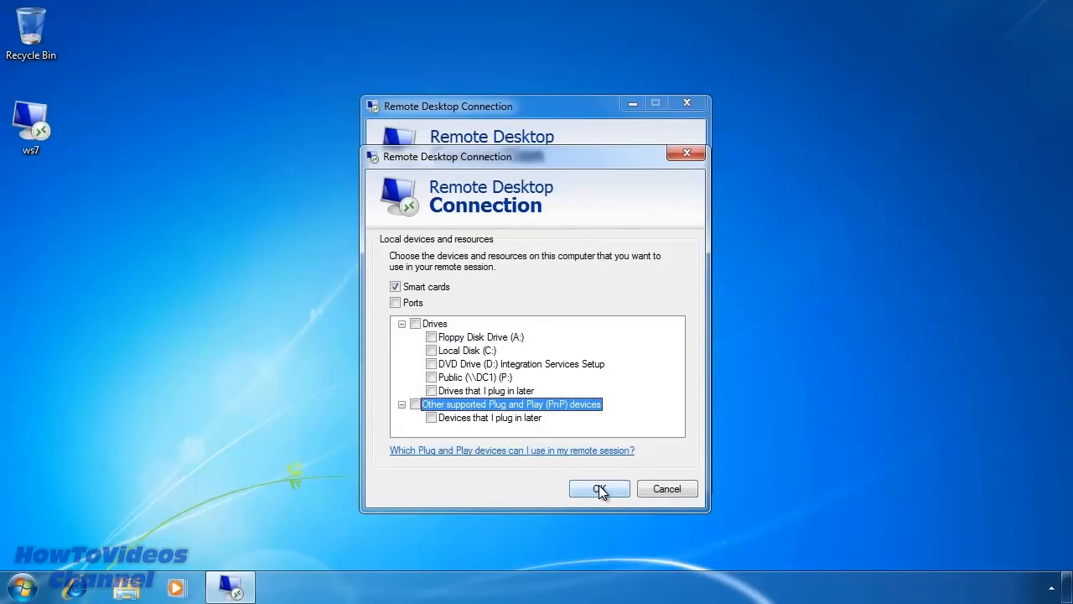
left_click(598, 488)
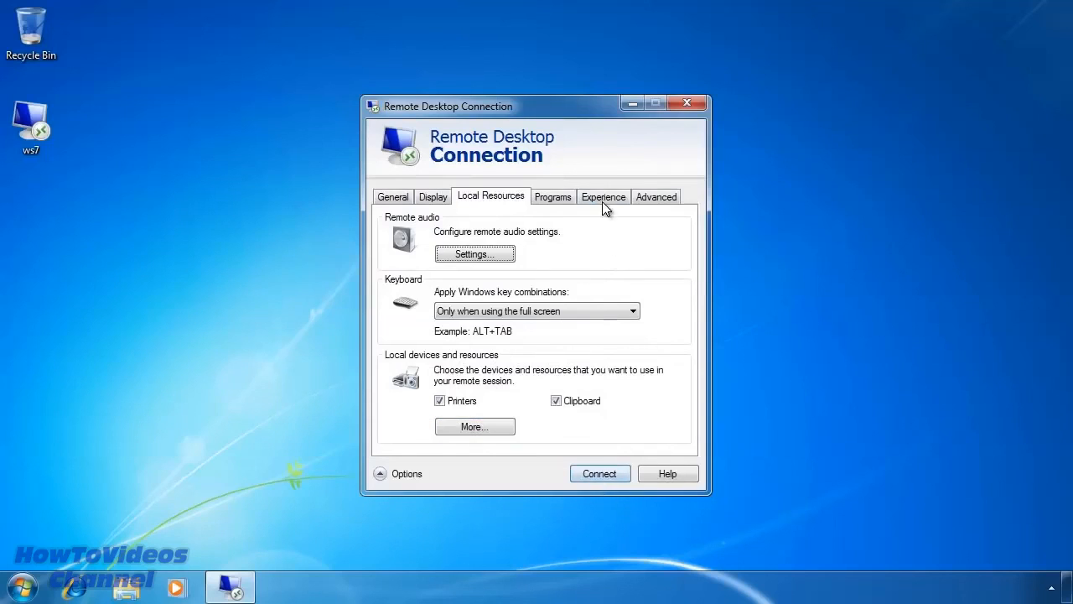
Choose LAN (10 Mbps or higher) as the ws7 connection speed
left_click(604, 196)
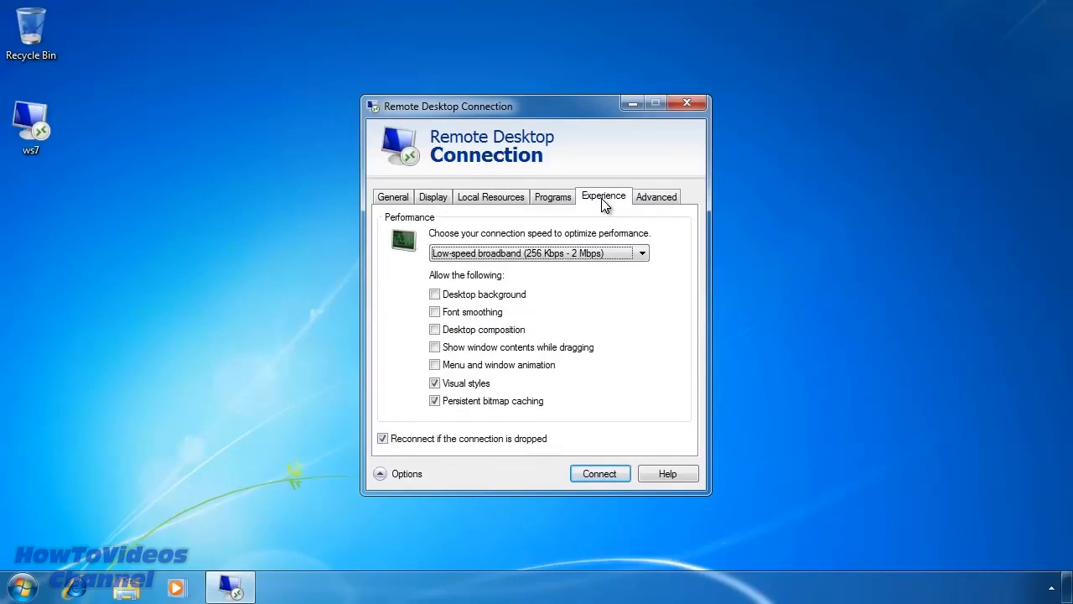
mouse_move(606, 228)
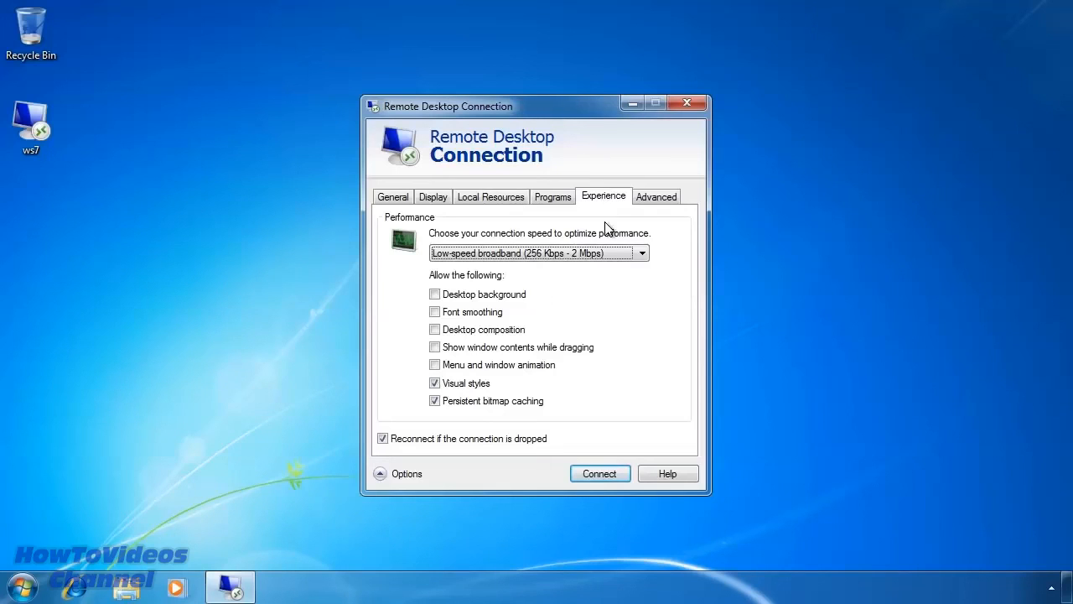
left_click(641, 252)
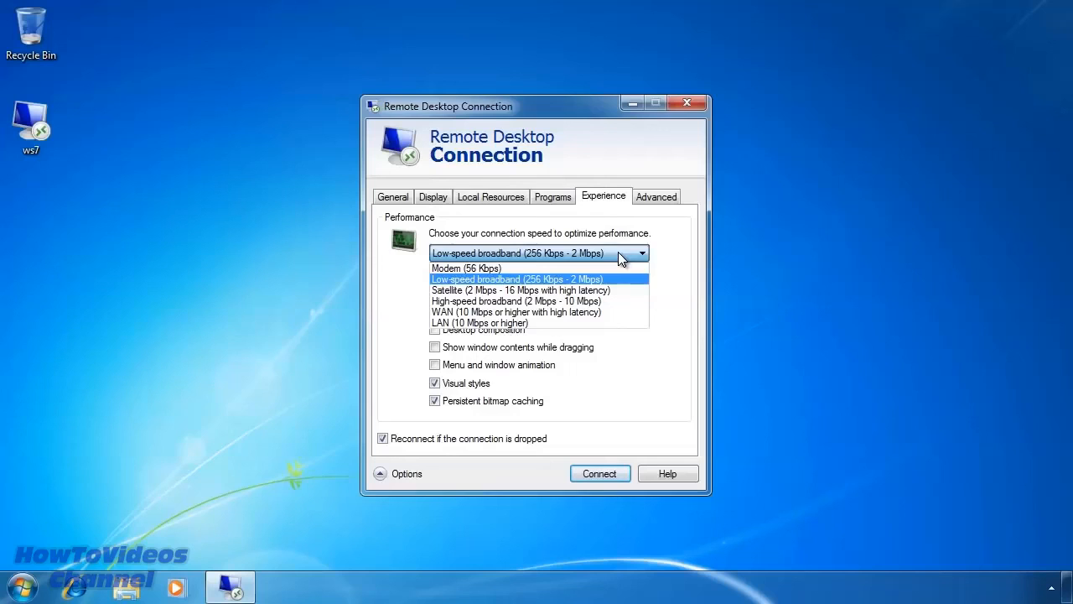
mouse_move(619, 325)
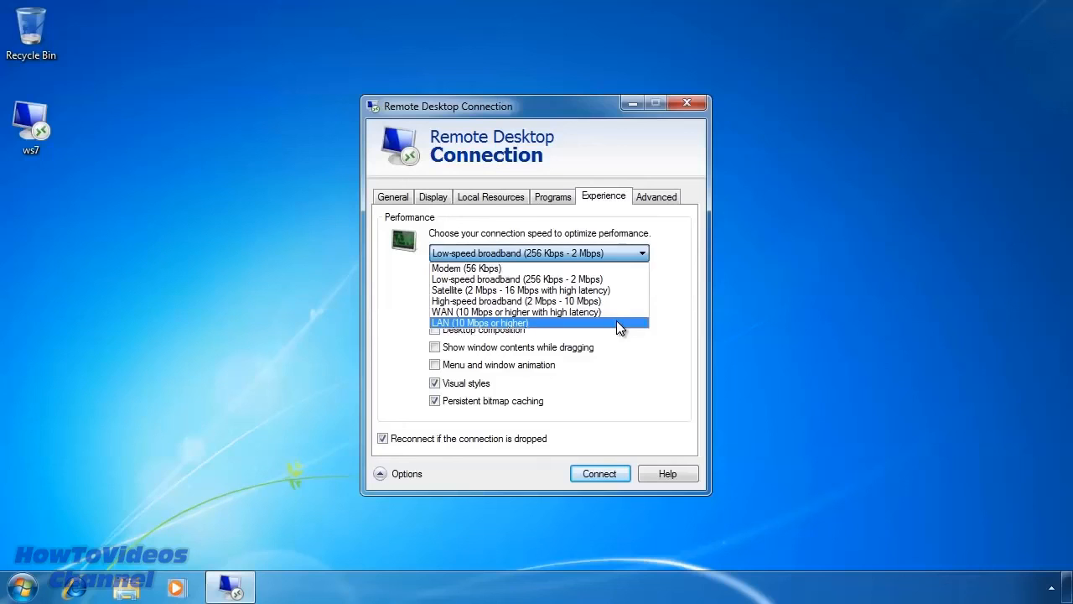
left_click(479, 323)
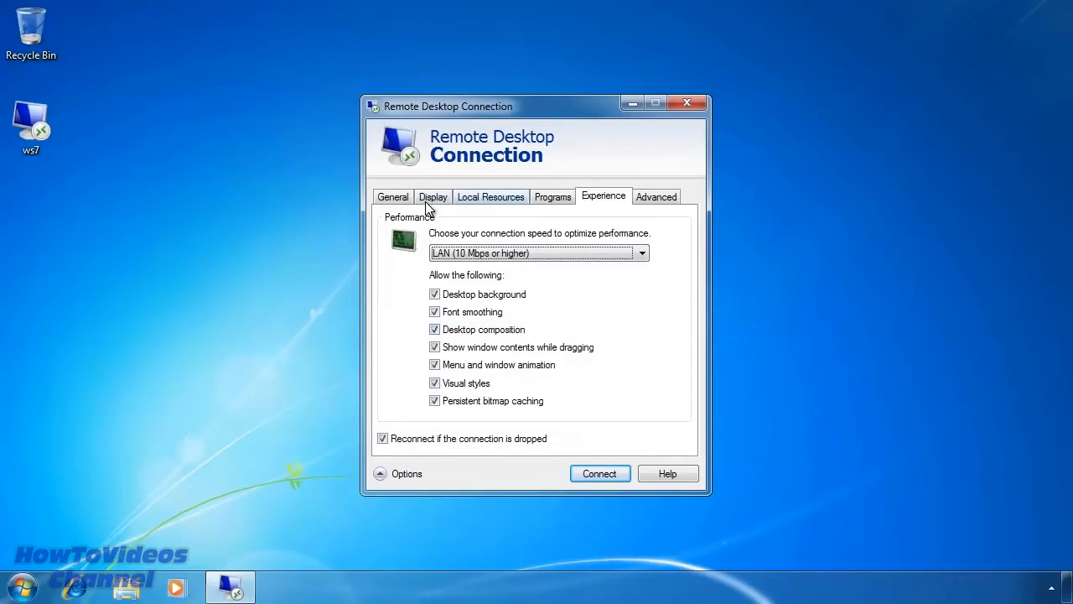
Connect to ws7, accepting the publisher and certificate warnings
left_click(392, 197)
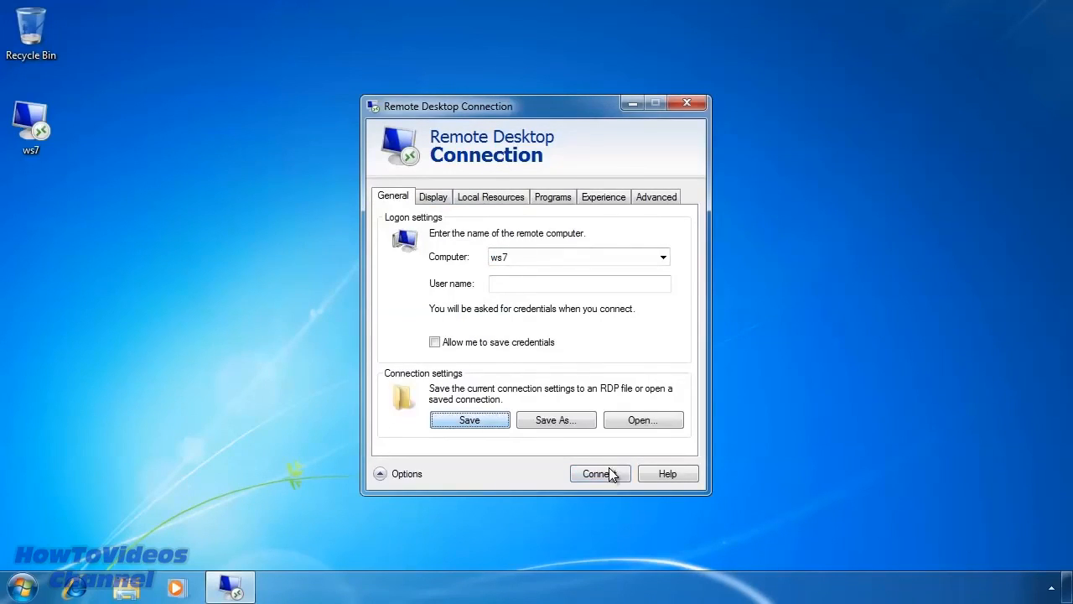
left_click(595, 473)
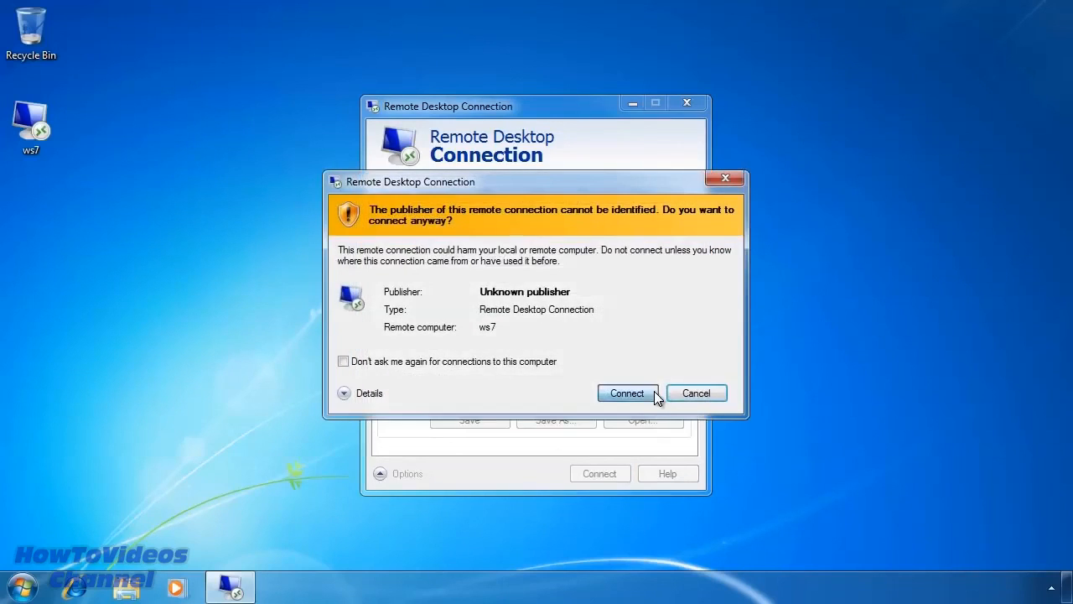
left_click(626, 392)
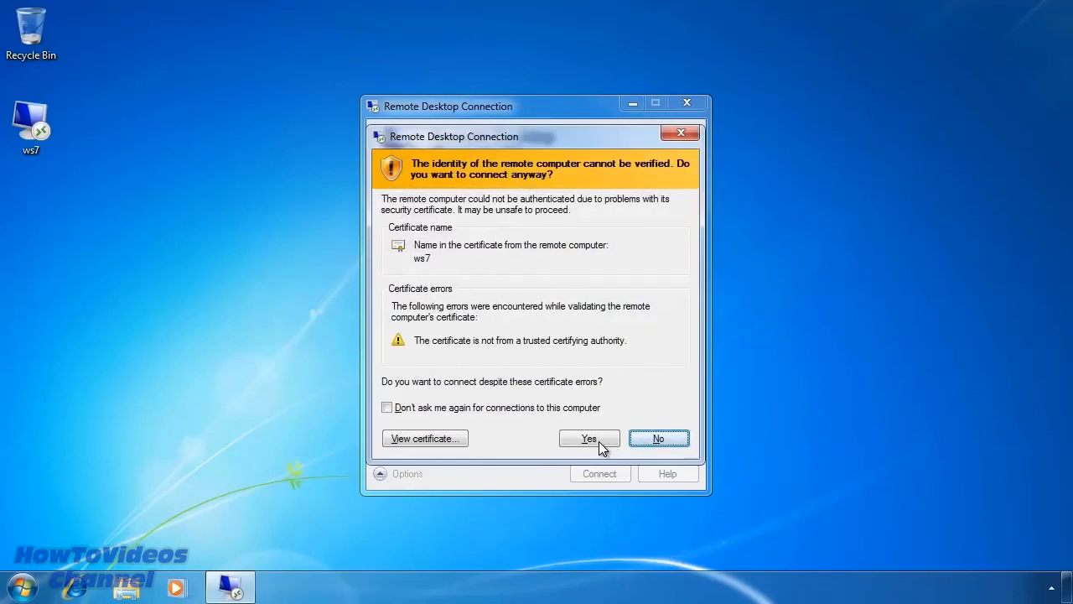
left_click(589, 437)
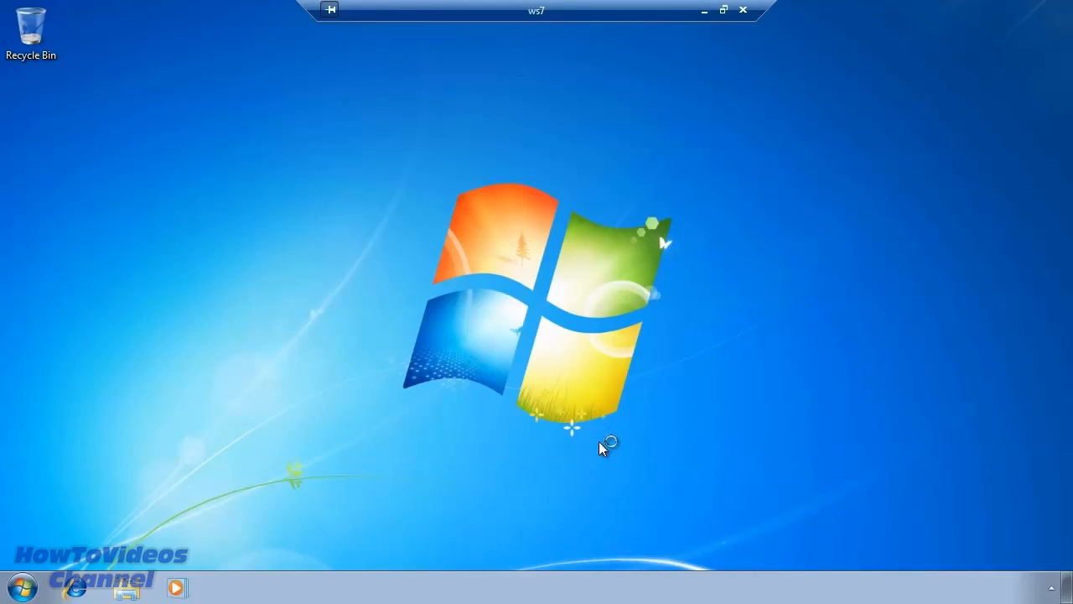
mouse_move(602, 449)
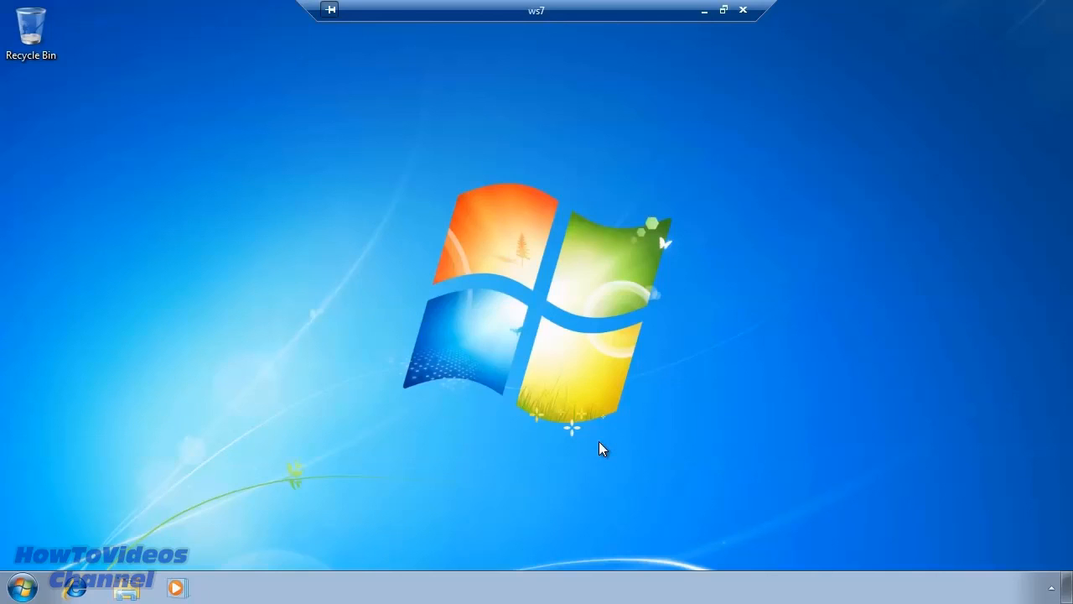